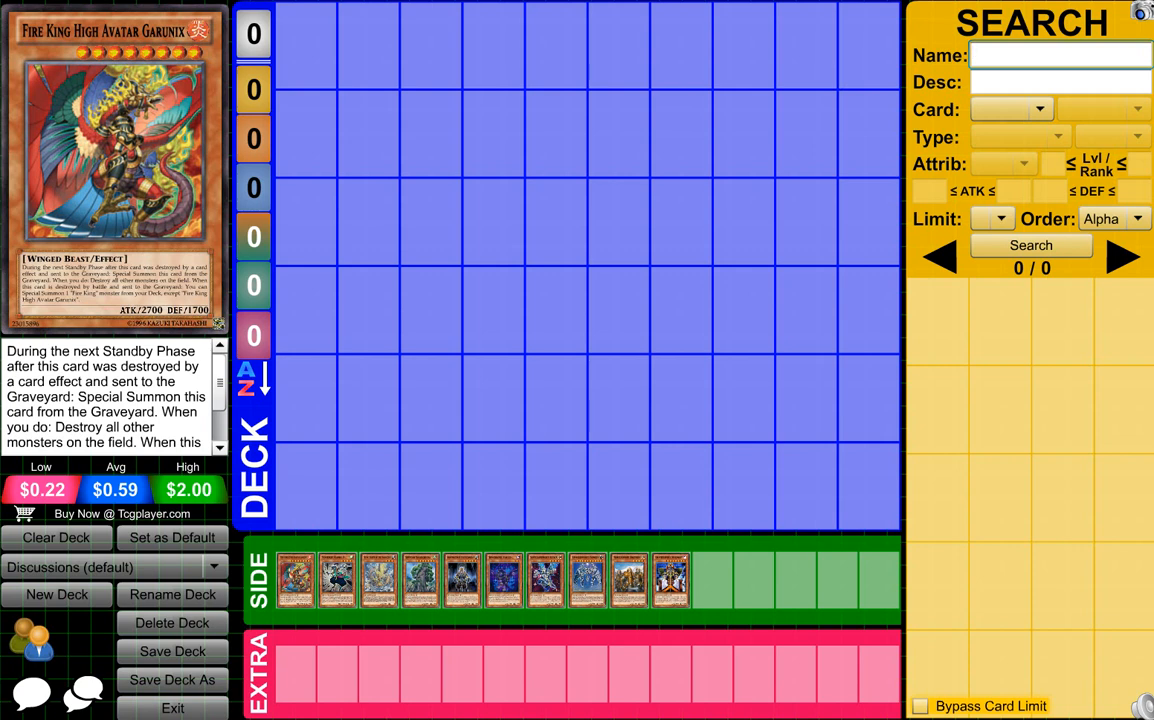
# Show Yosenju Kama 3 from the side deck in the preview panel
pyautogui.click(1060, 55)
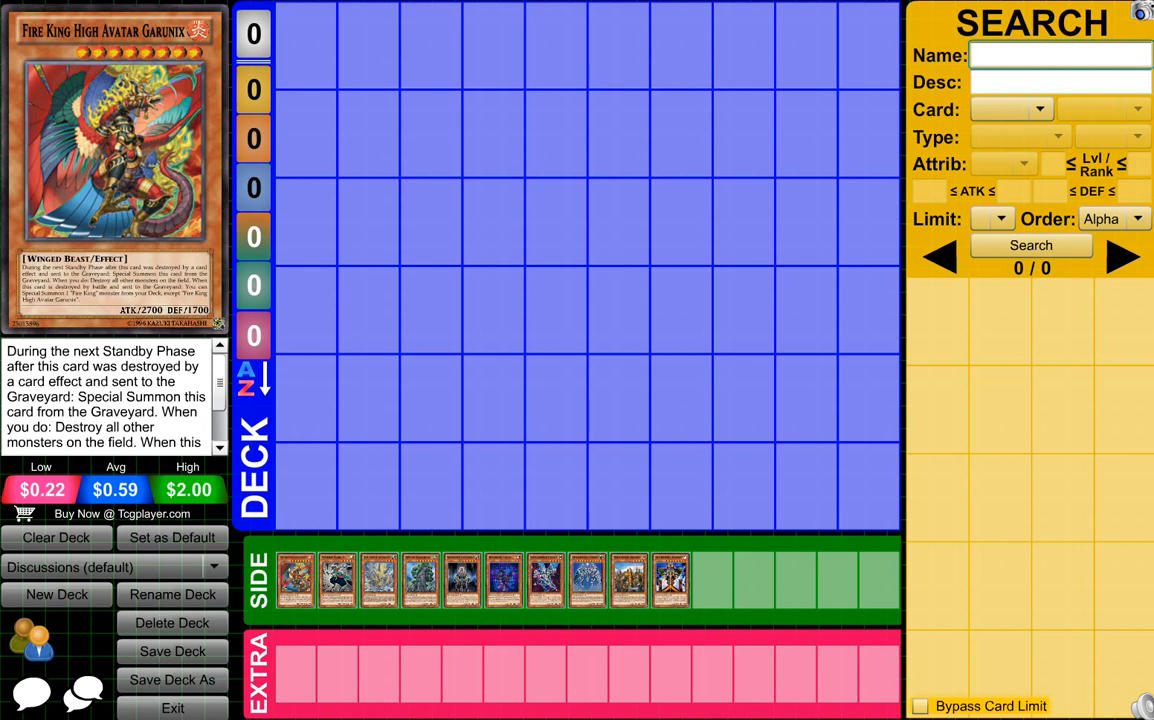
pyautogui.click(1060, 55)
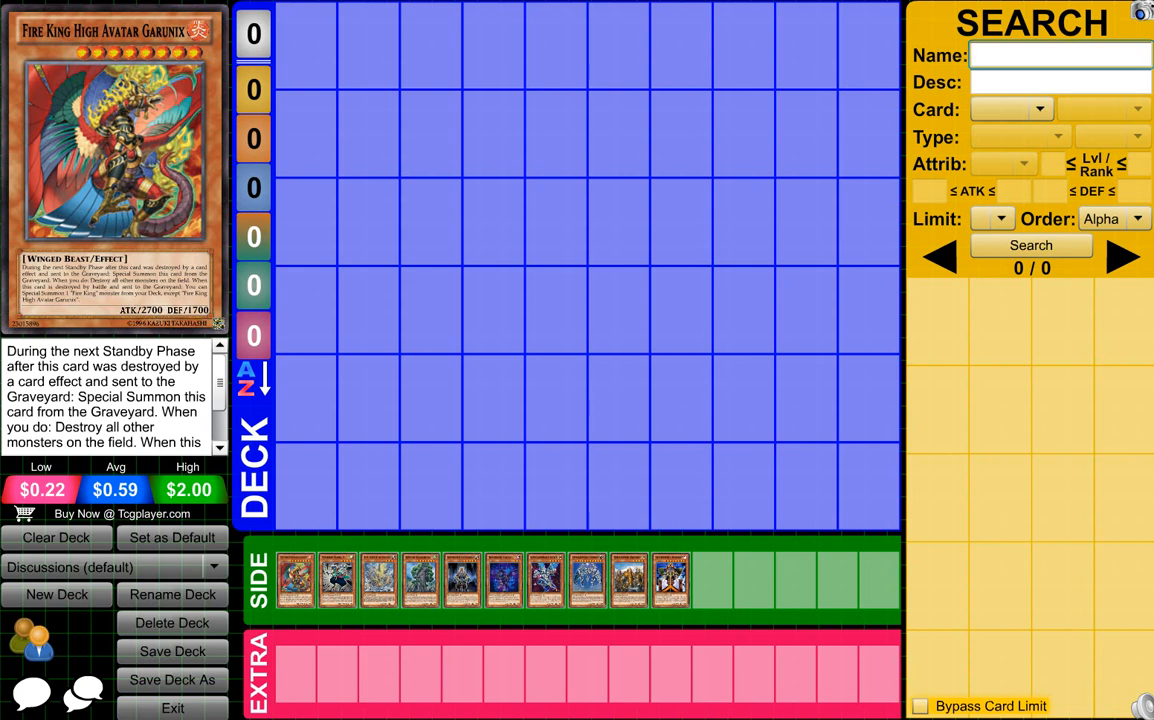
pyautogui.click(1060, 55)
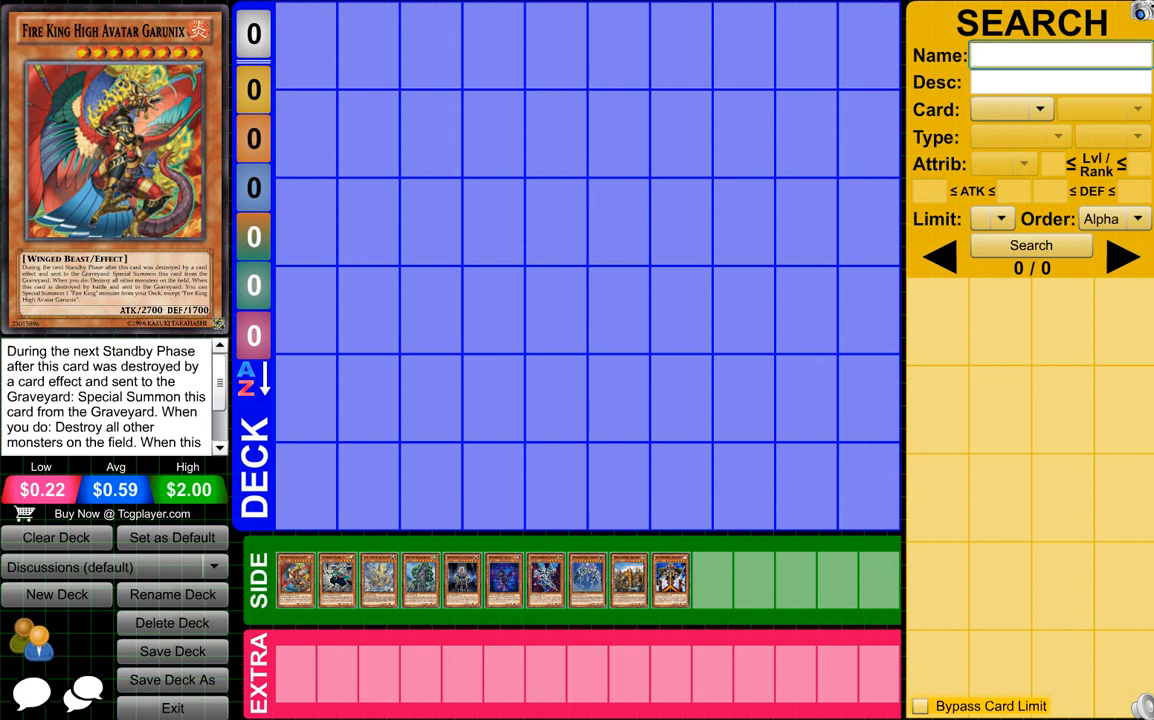
pyautogui.click(1060, 55)
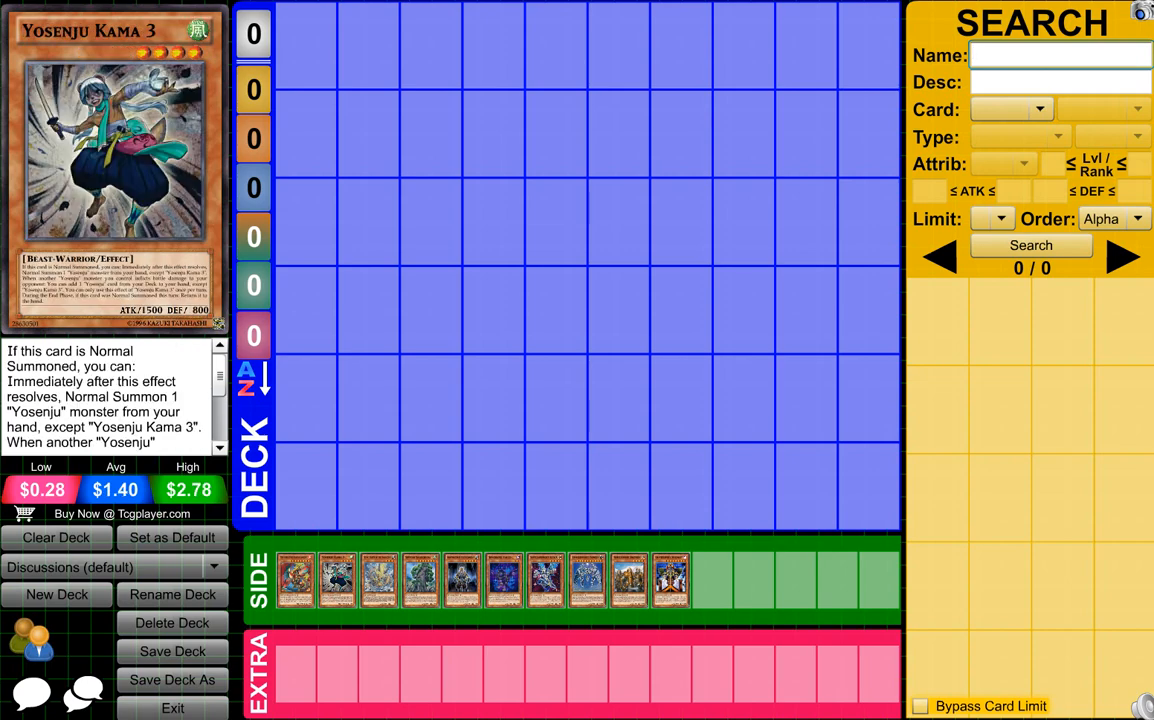
pyautogui.click(1060, 55)
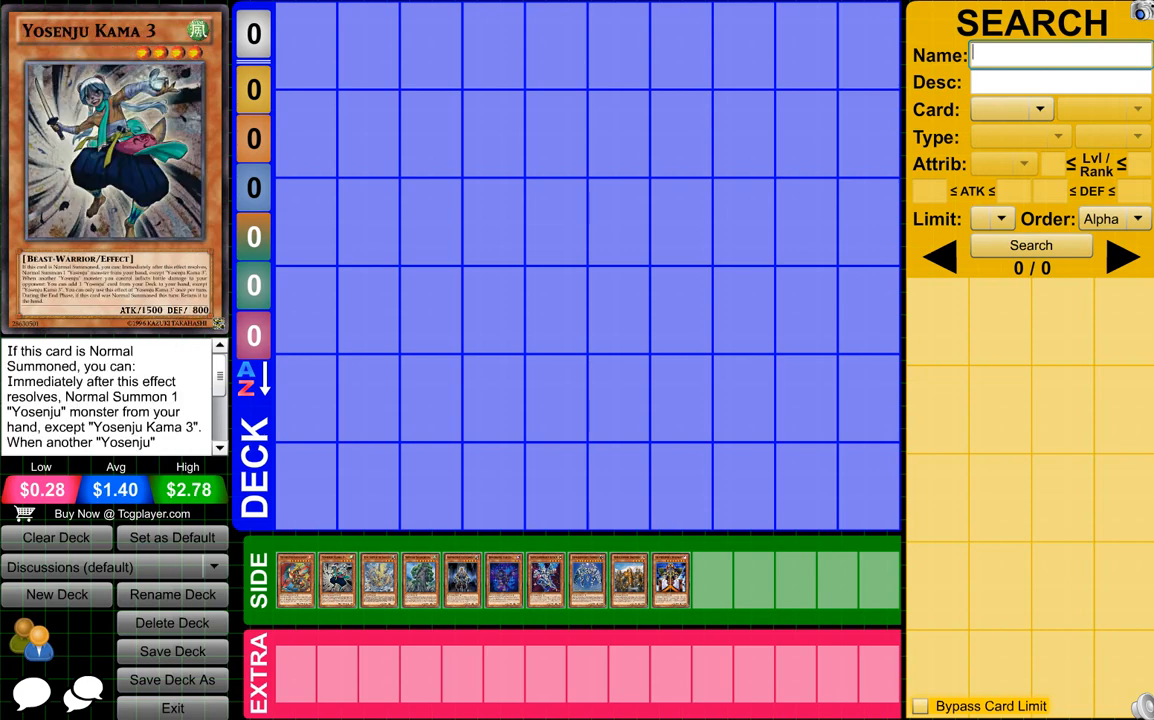
pyautogui.click(1060, 55)
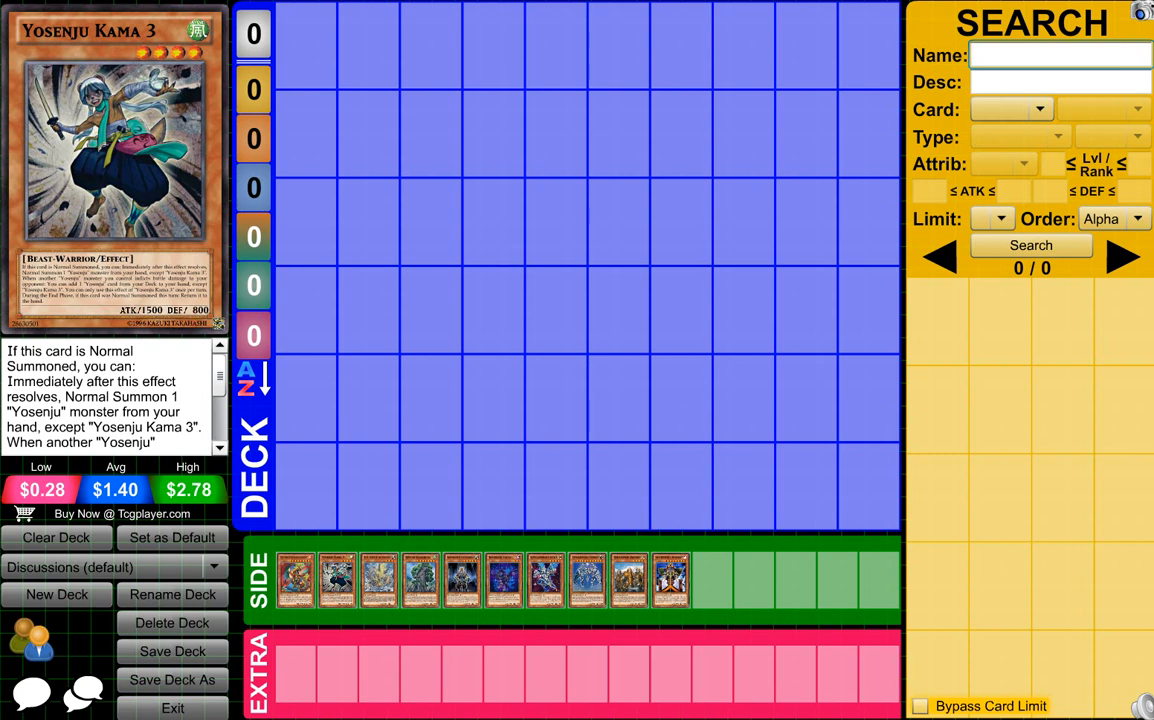
pyautogui.click(1060, 55)
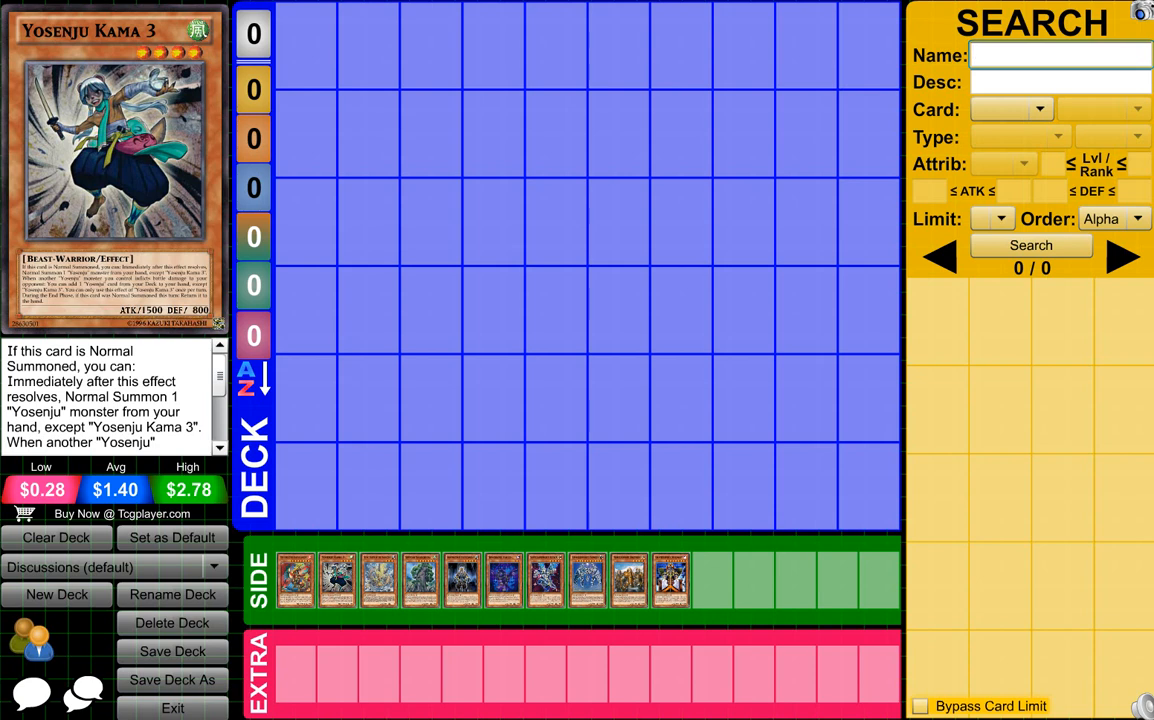
pyautogui.click(1060, 55)
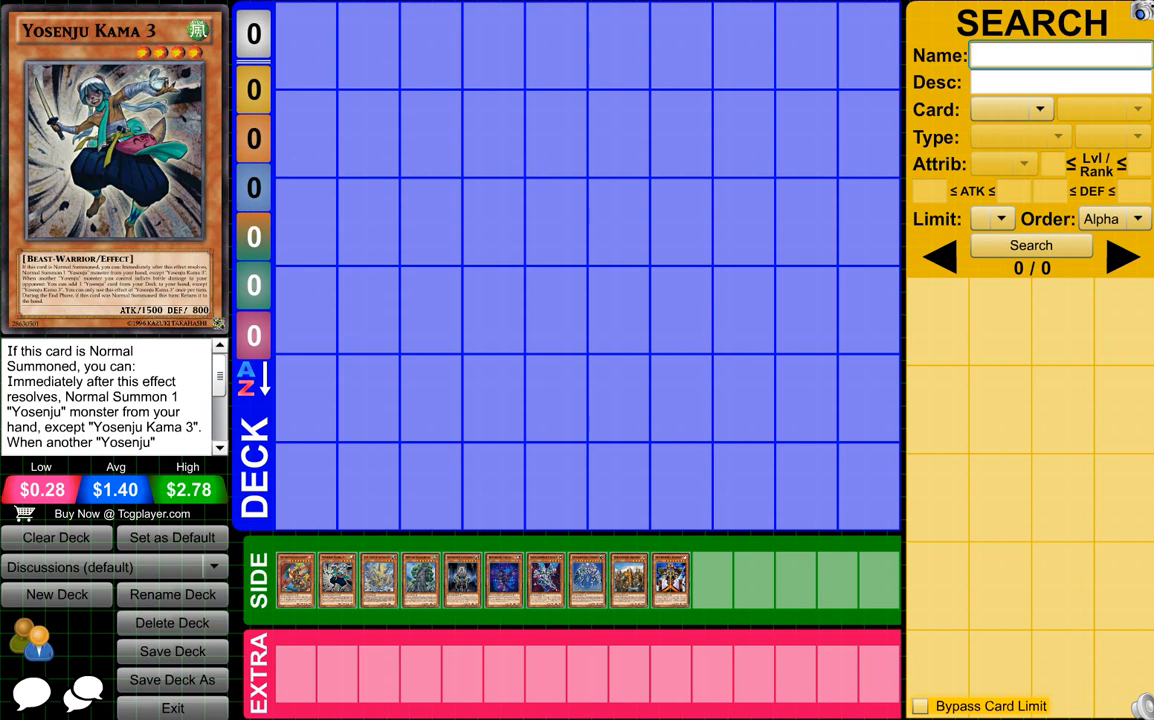
pyautogui.click(1060, 55)
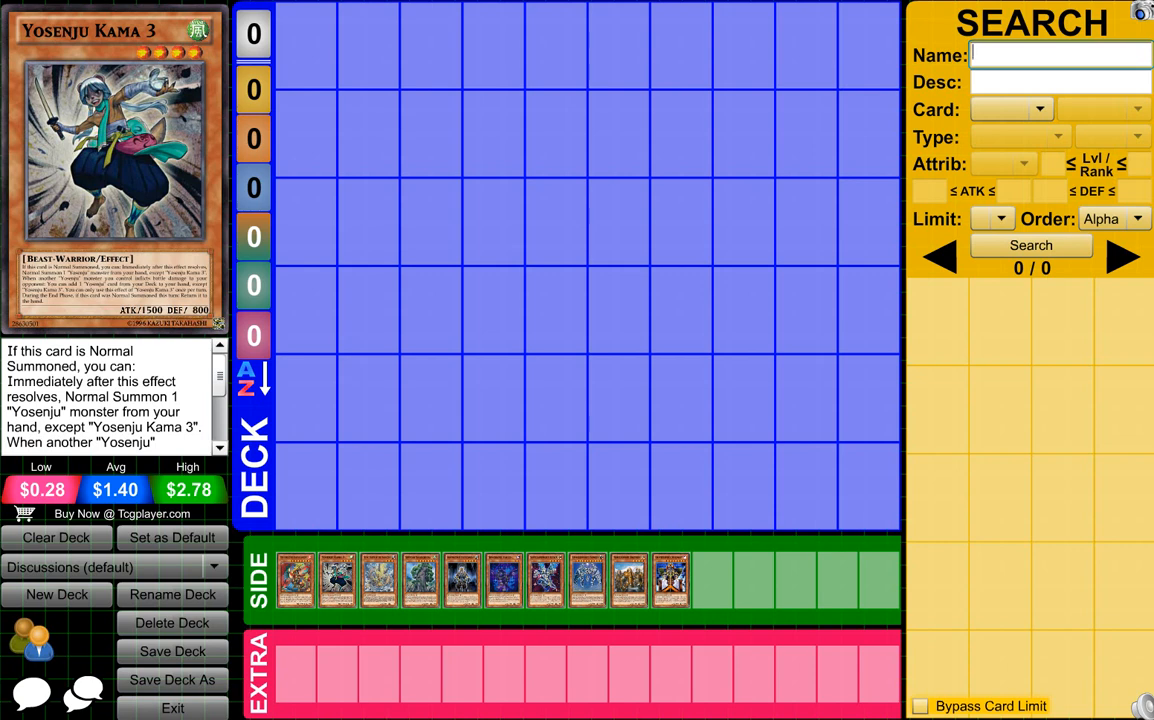
pyautogui.click(1060, 55)
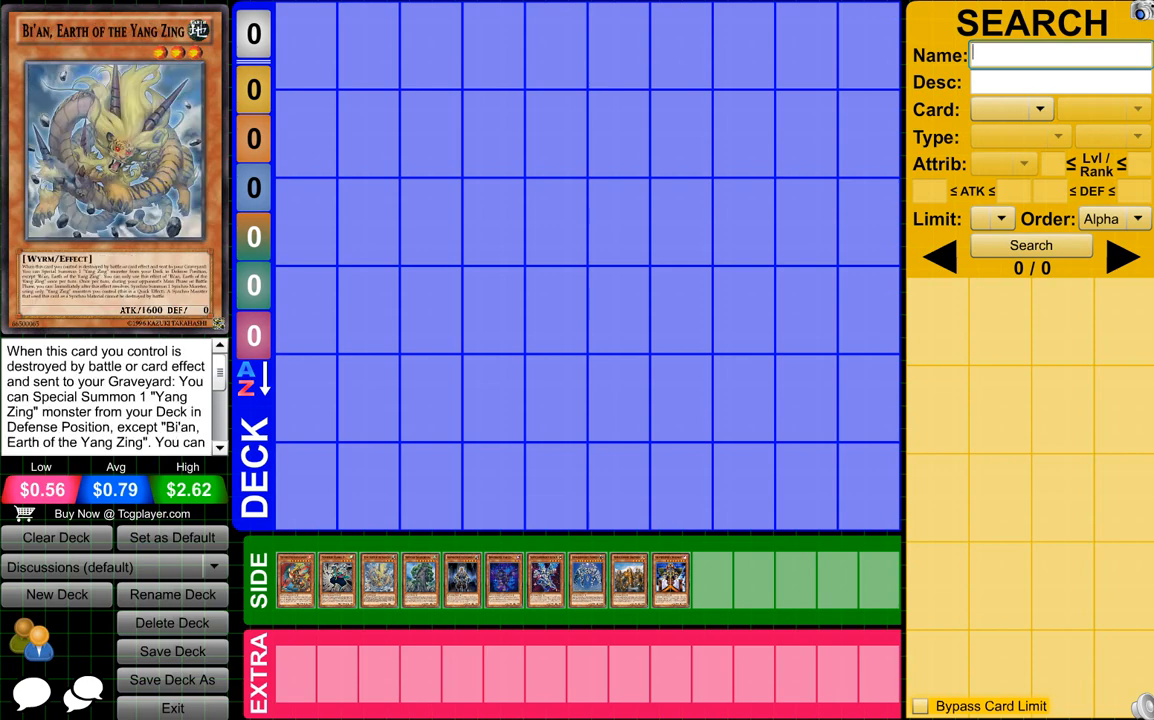
# Load Bi'an, Earth of the Yang Zing from the side deck into the preview panel
pyautogui.click(1060, 55)
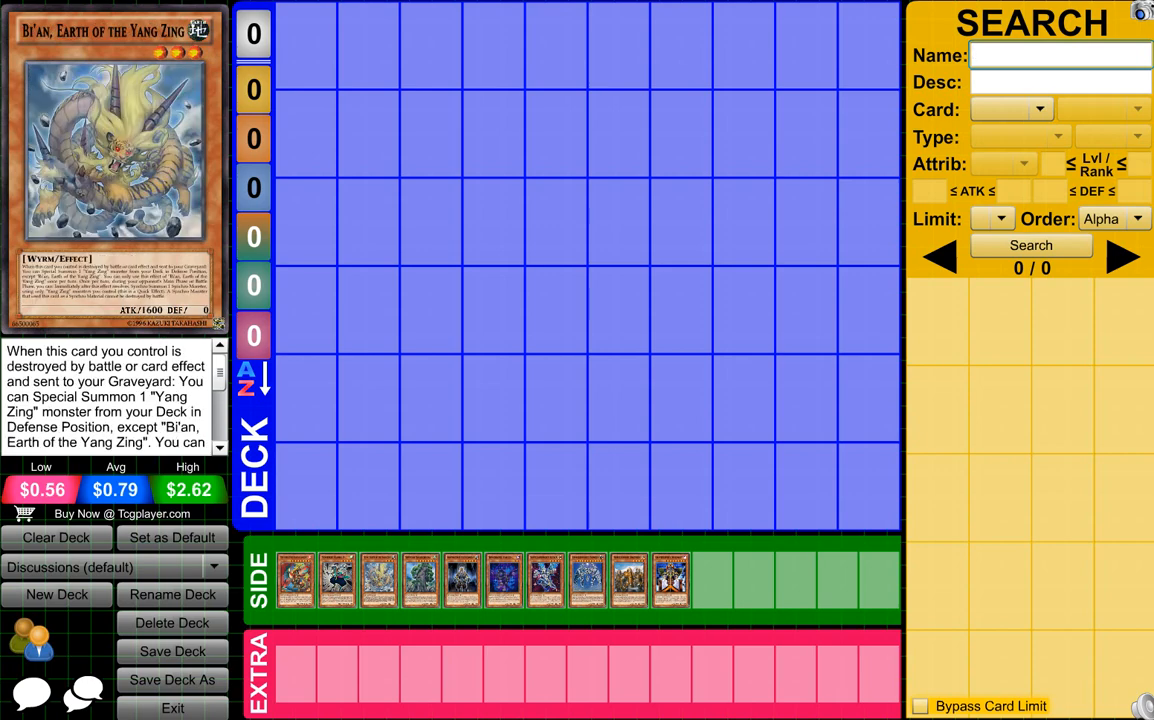
pyautogui.click(1060, 55)
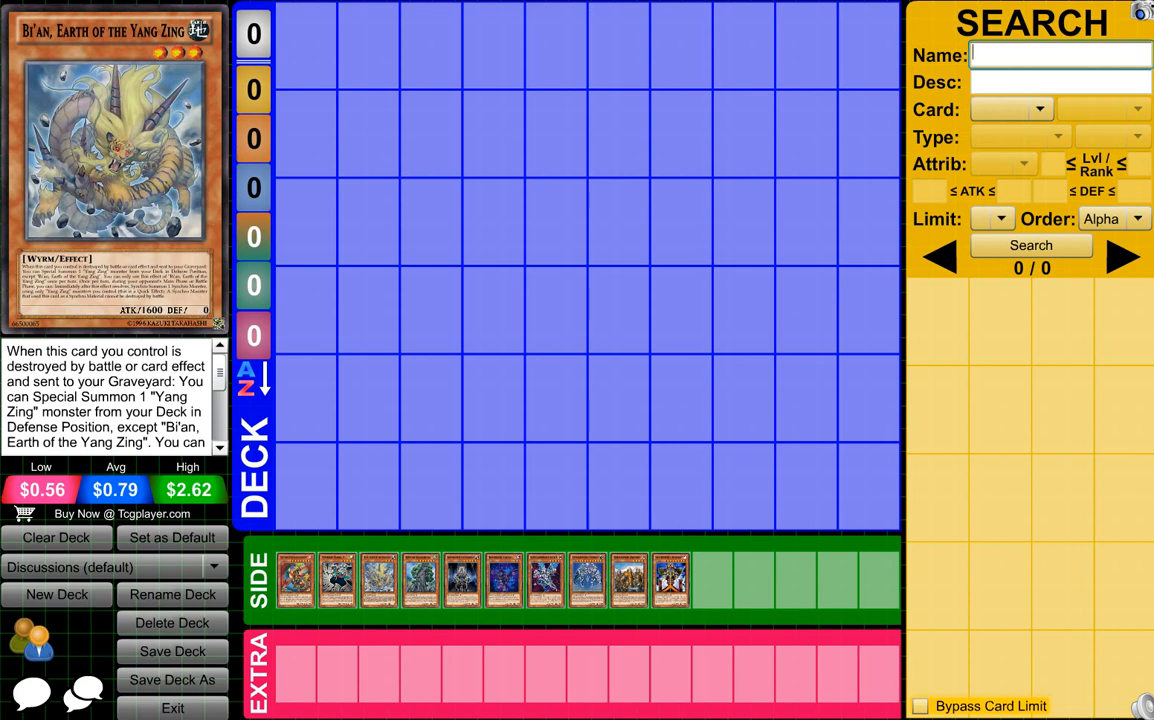
pyautogui.click(1060, 55)
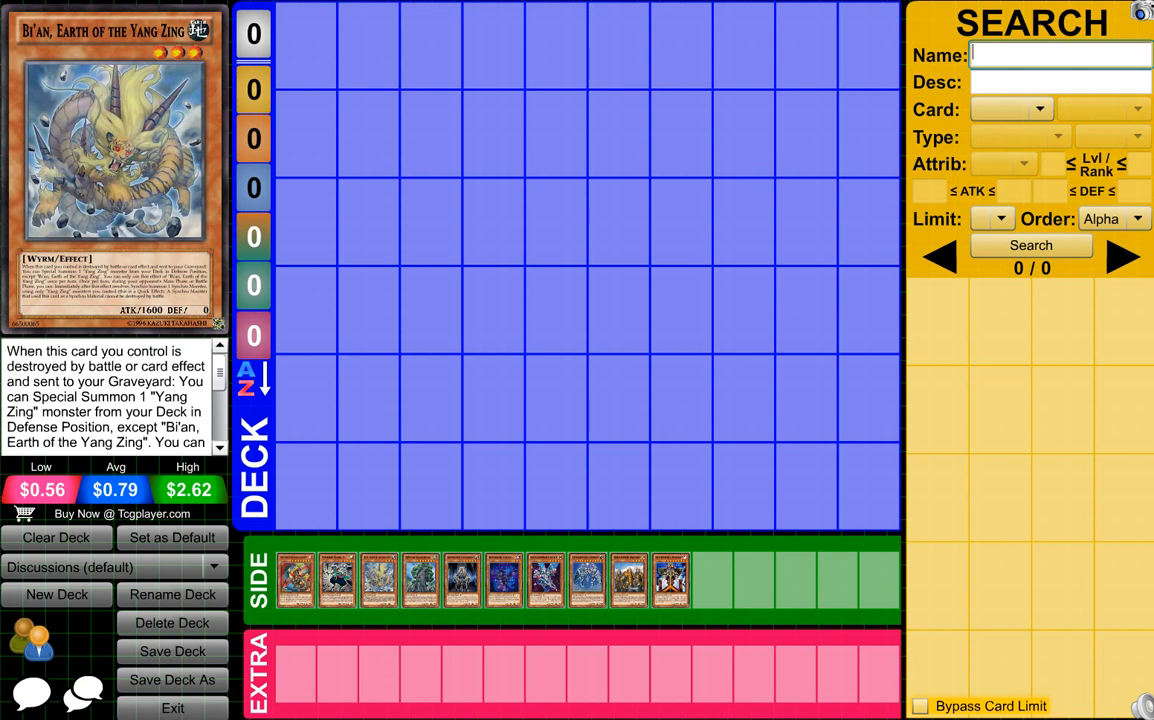
pyautogui.click(1058, 55)
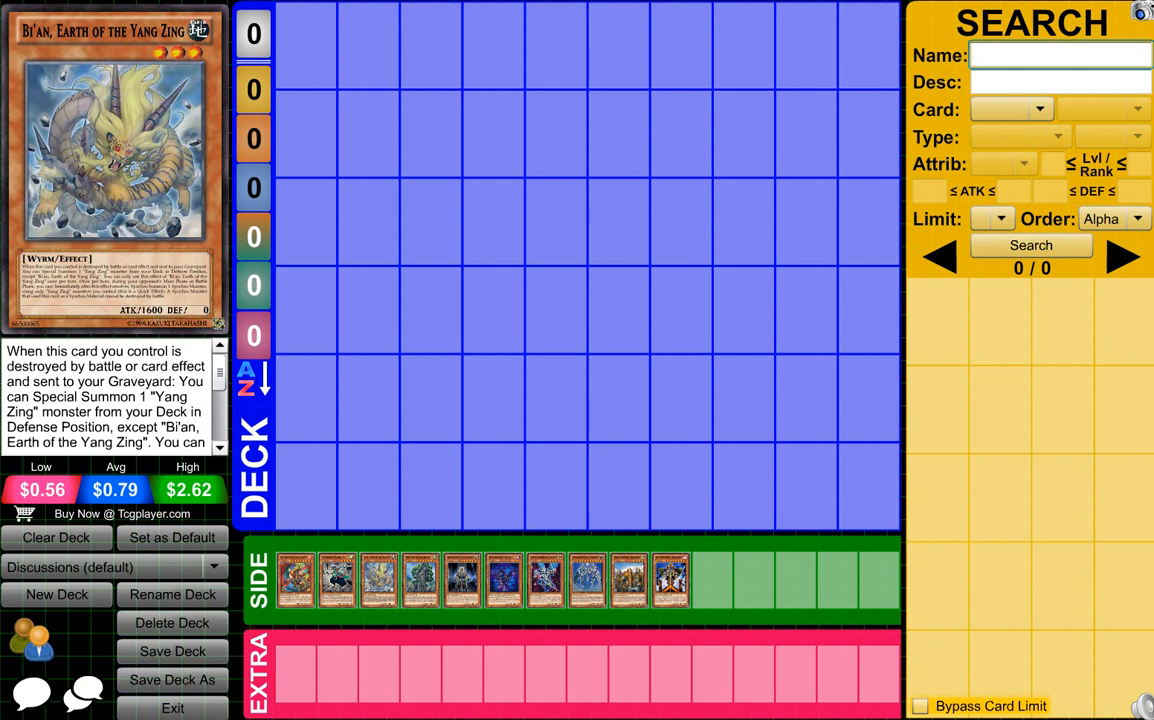
pyautogui.click(1058, 55)
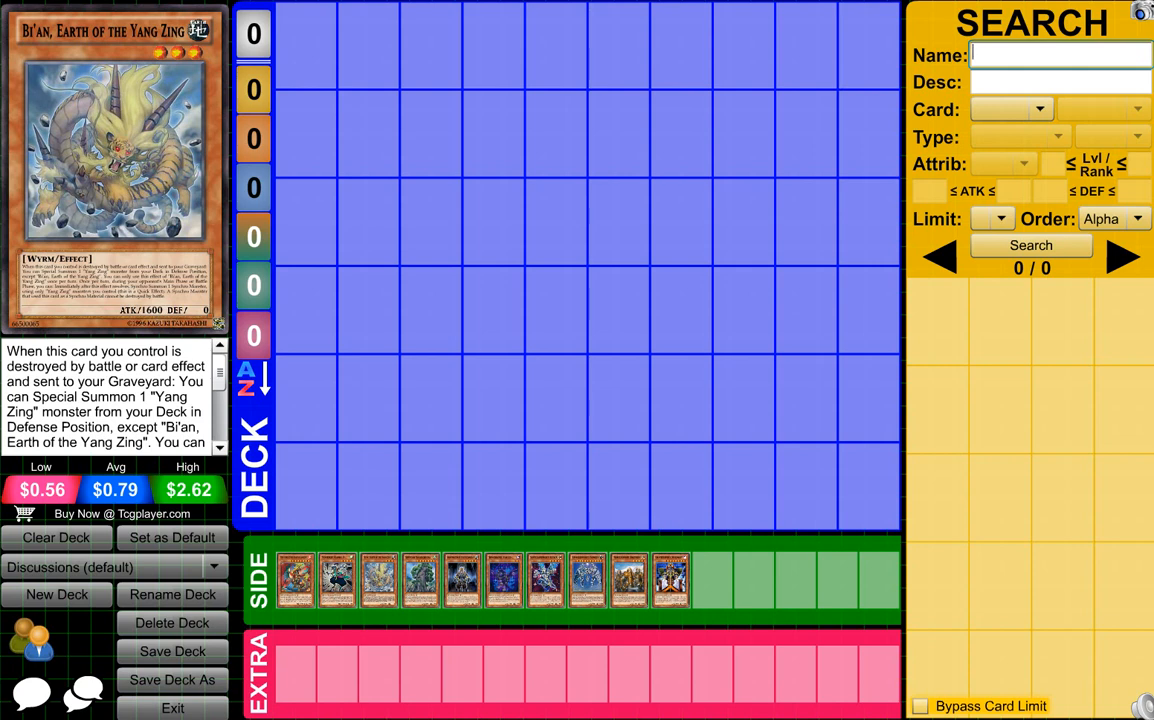
pyautogui.click(1060, 55)
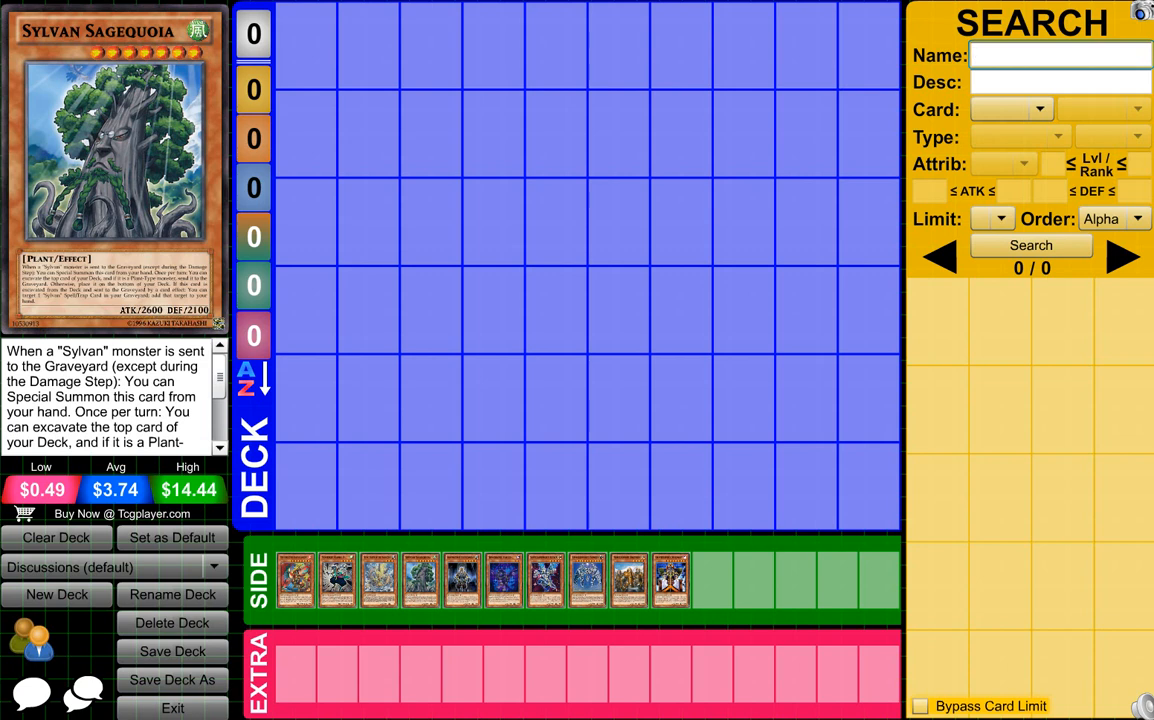
# Display Sylvan Sagequoia's image, effect and prices from the side deck row
pyautogui.click(1060, 55)
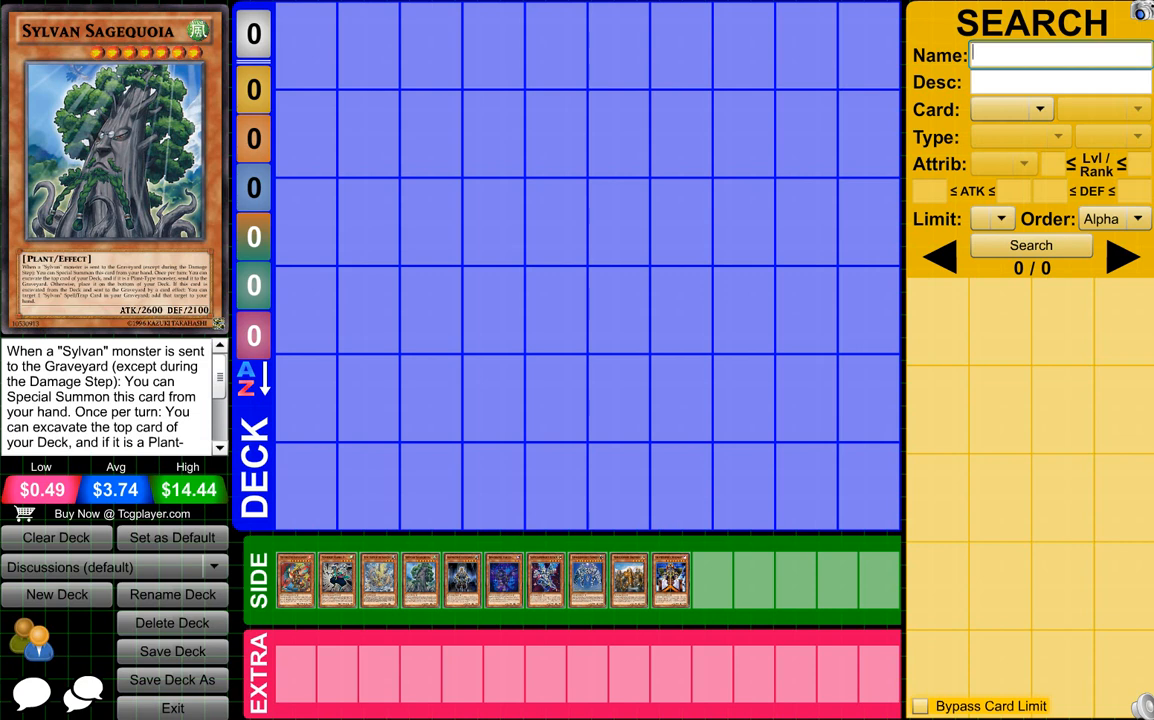
pyautogui.click(1060, 55)
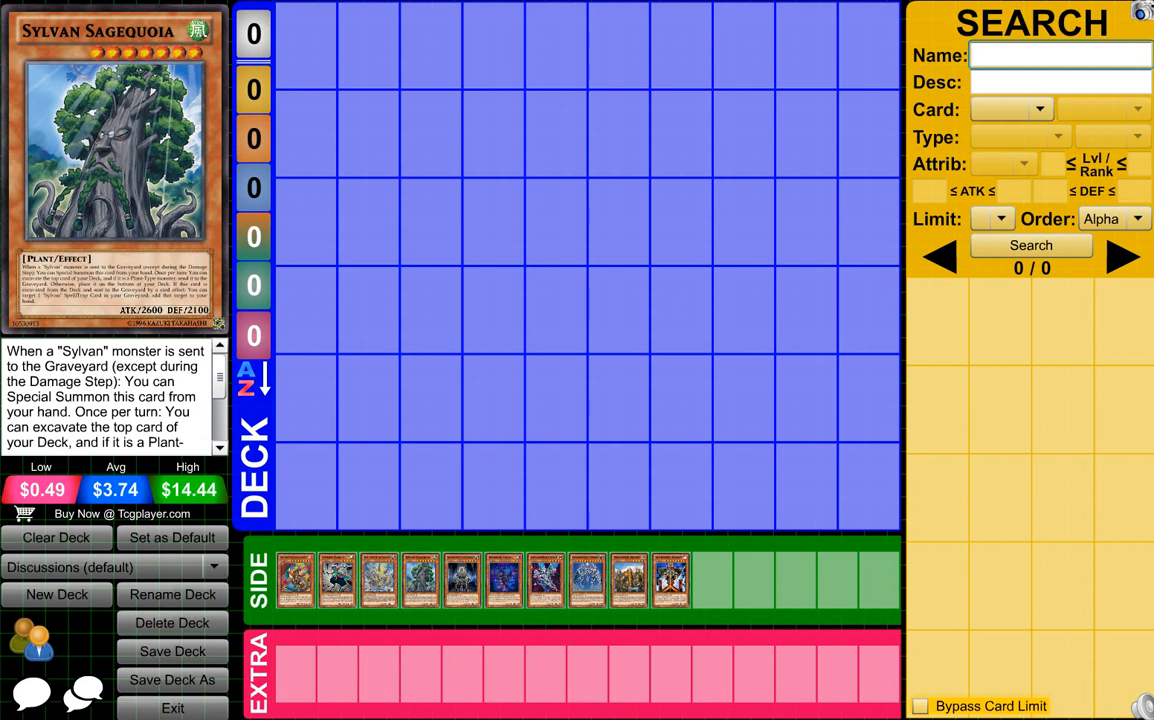
pyautogui.click(1060, 55)
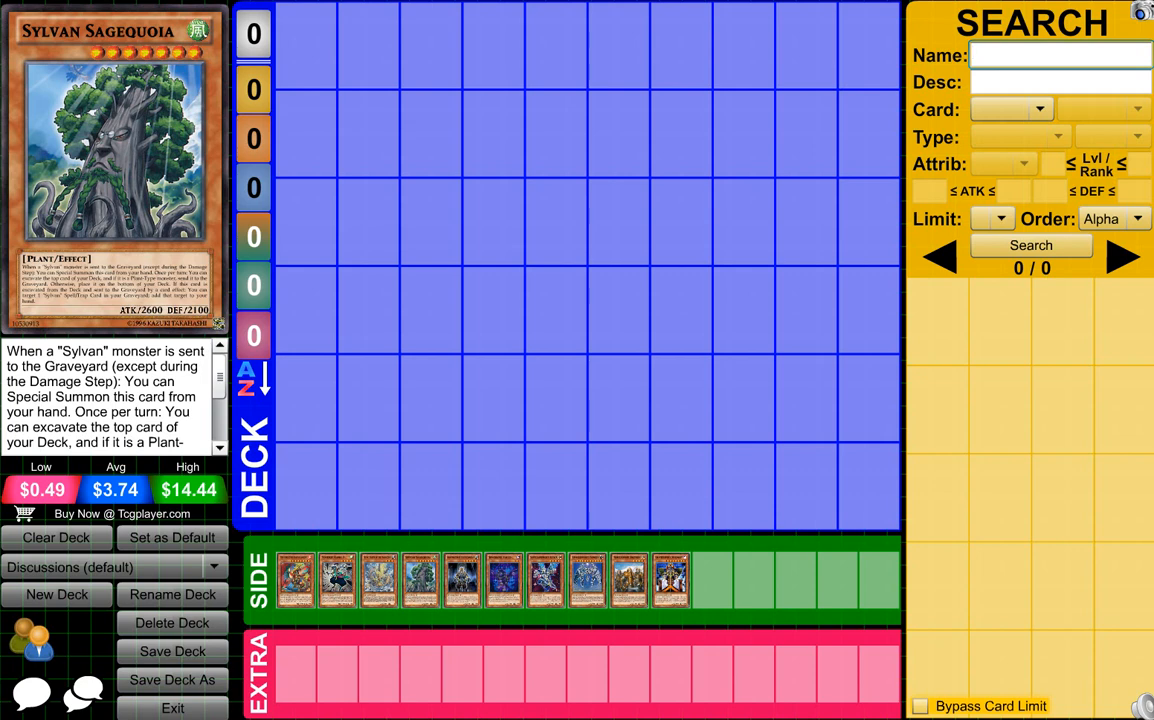
pyautogui.click(1060, 55)
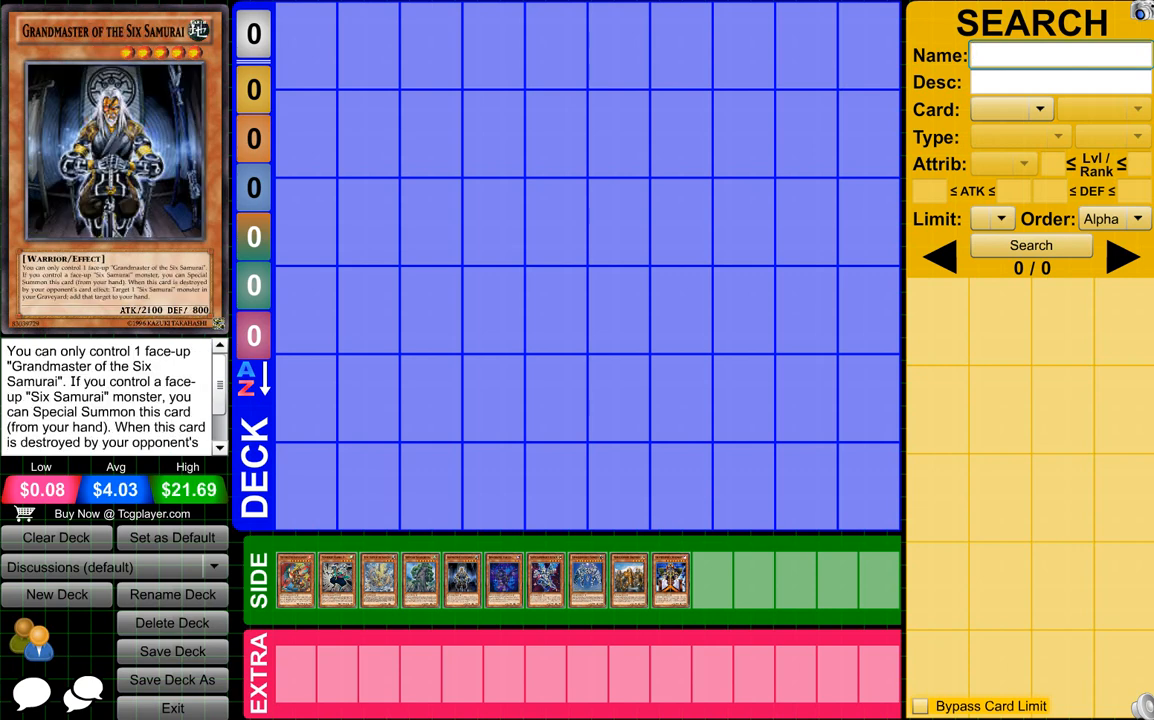
# Bring up Grandmaster of the Six Samurai from the side deck in the preview panel
pyautogui.click(1060, 55)
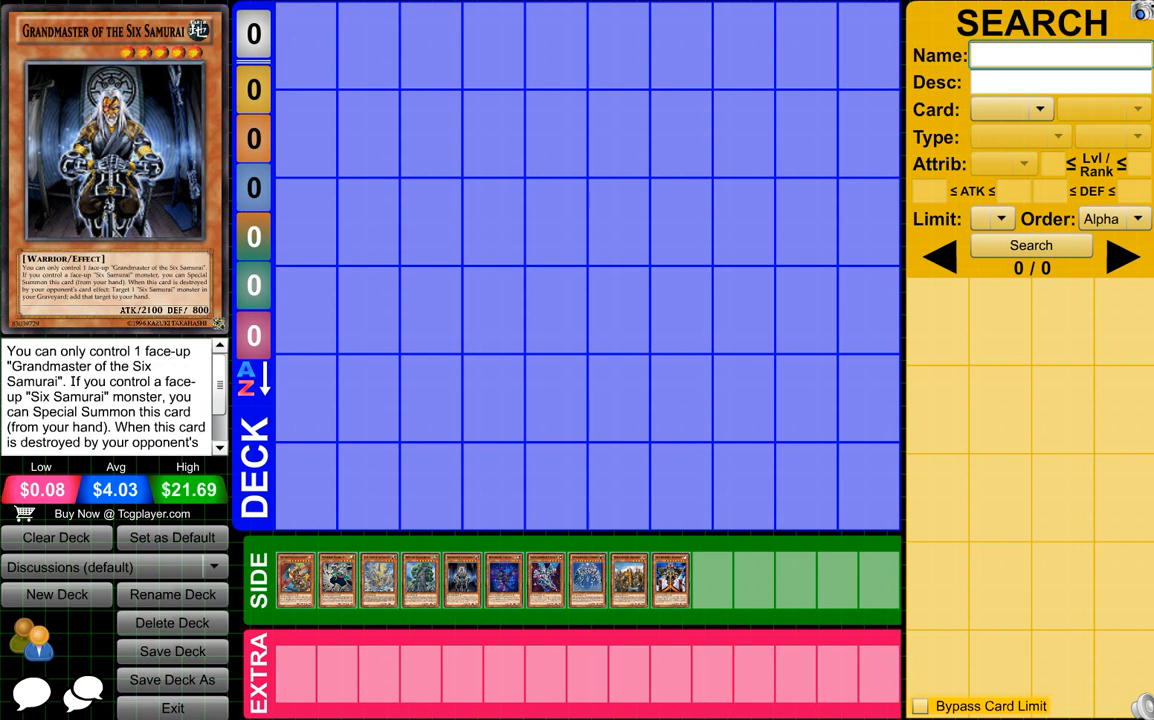
pyautogui.click(1060, 55)
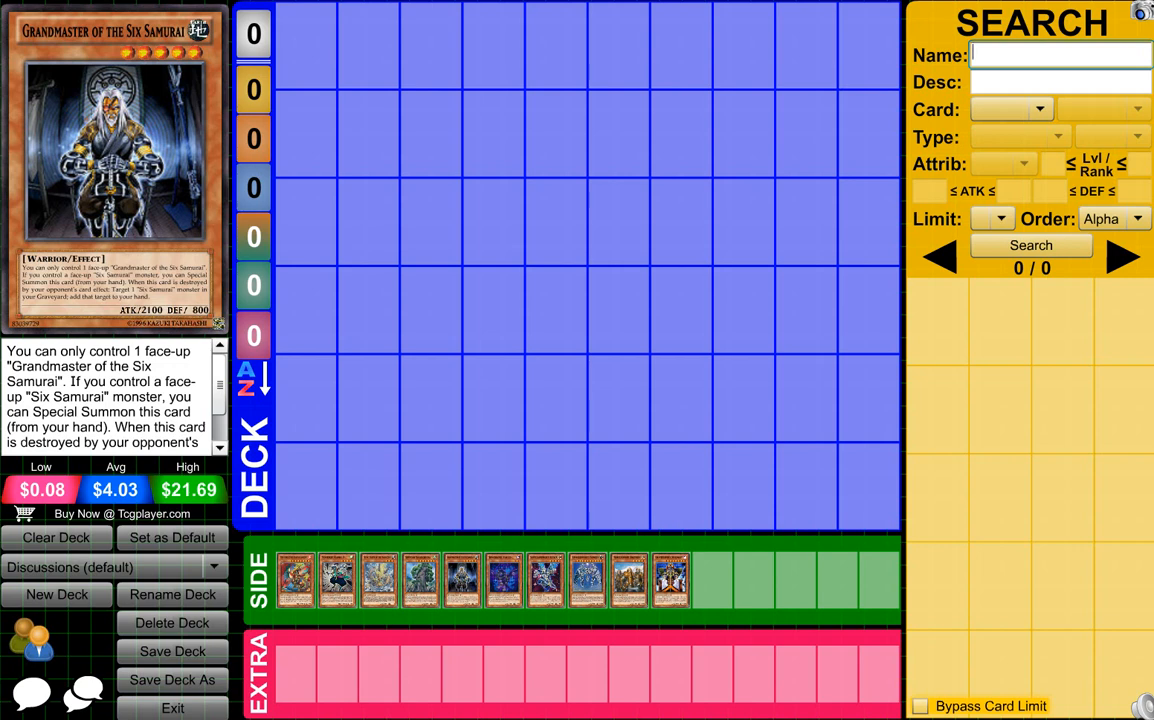
pyautogui.click(1060, 55)
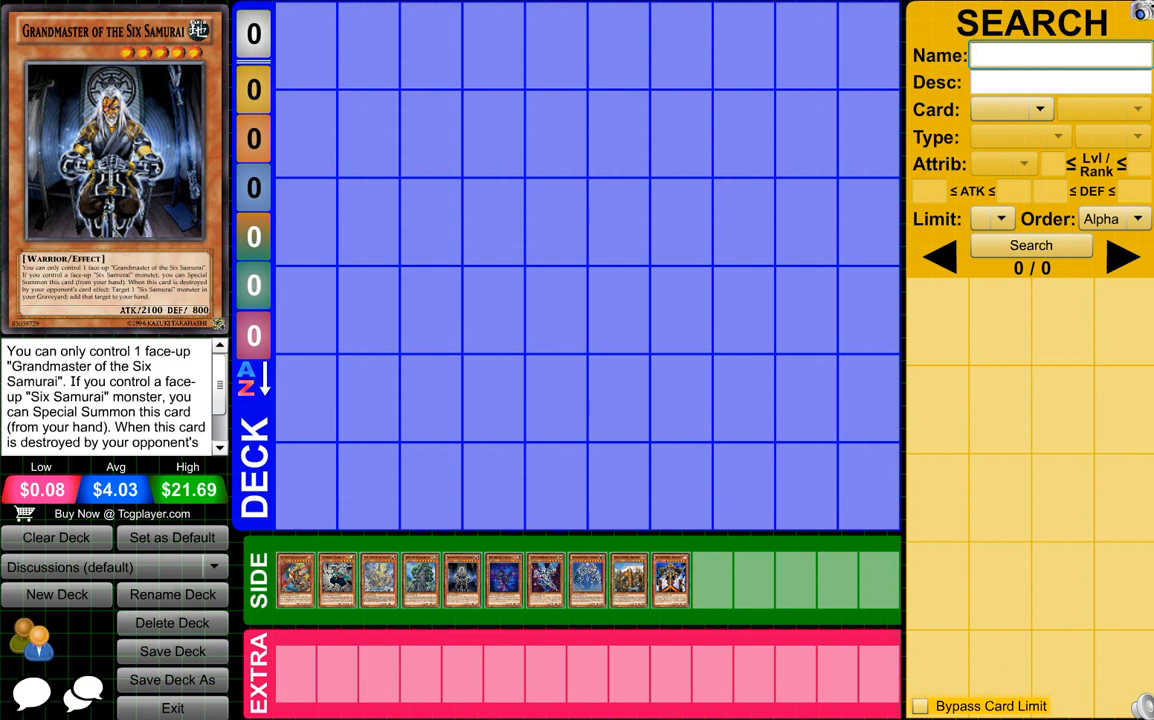
pyautogui.click(1060, 55)
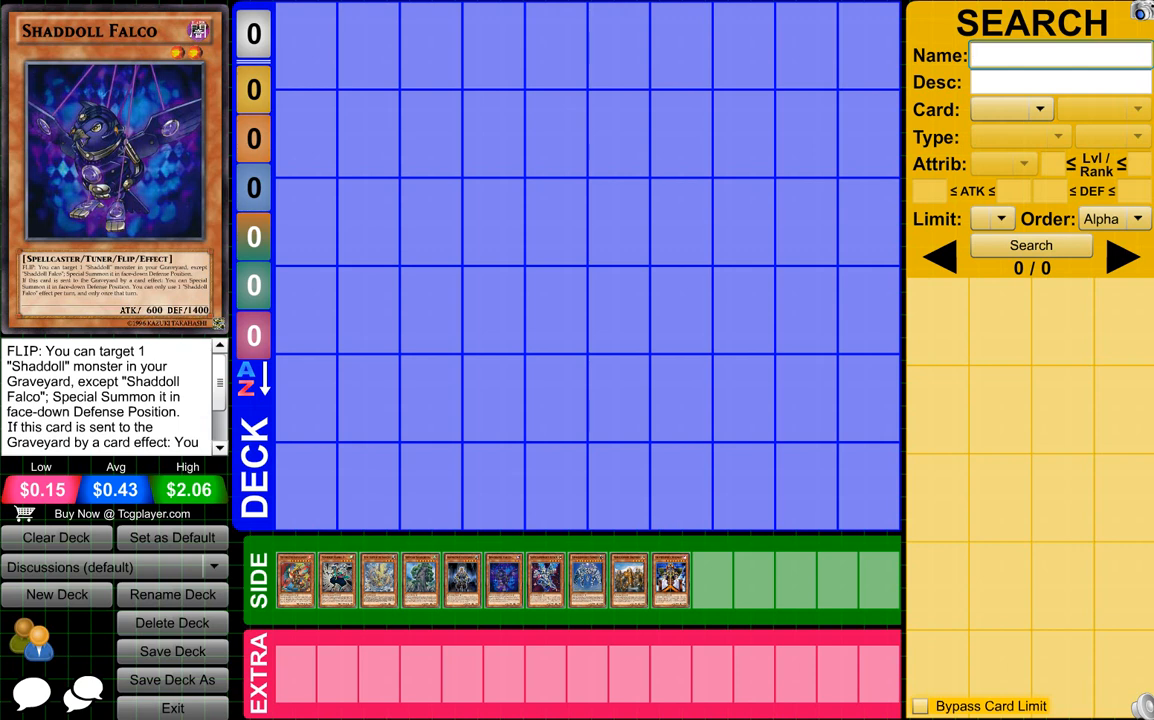
# Show Shaddoll Falco's effect text and prices from the side deck row
pyautogui.click(1060, 55)
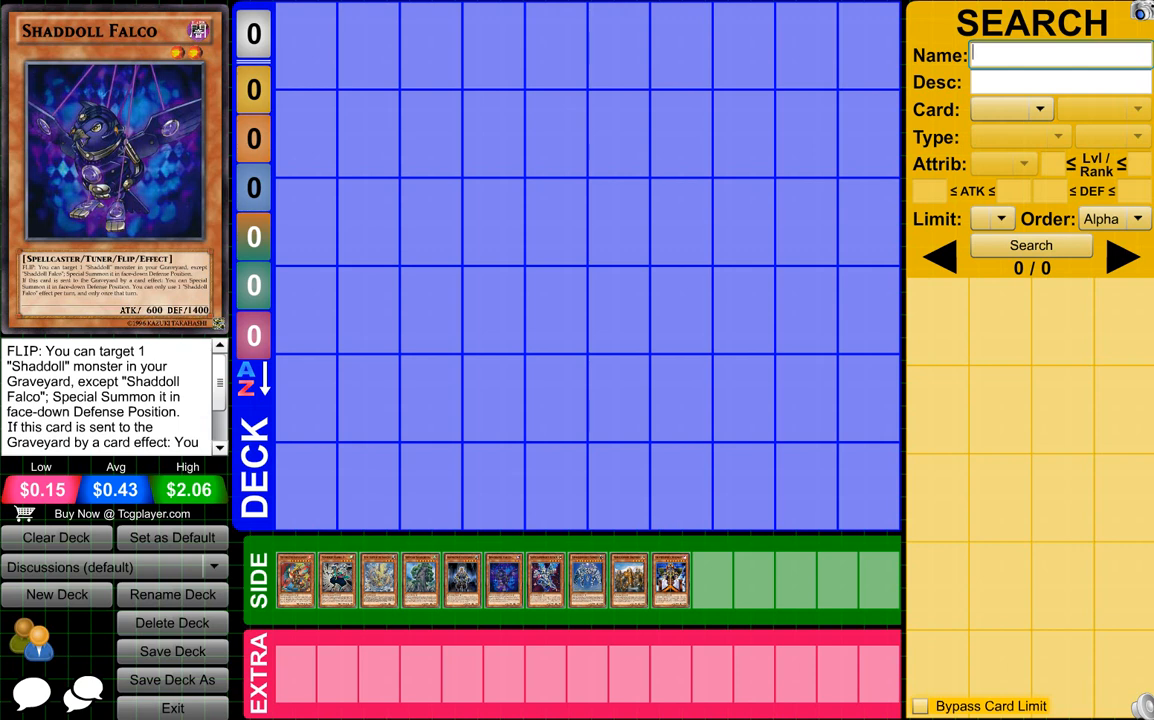
pyautogui.click(1060, 55)
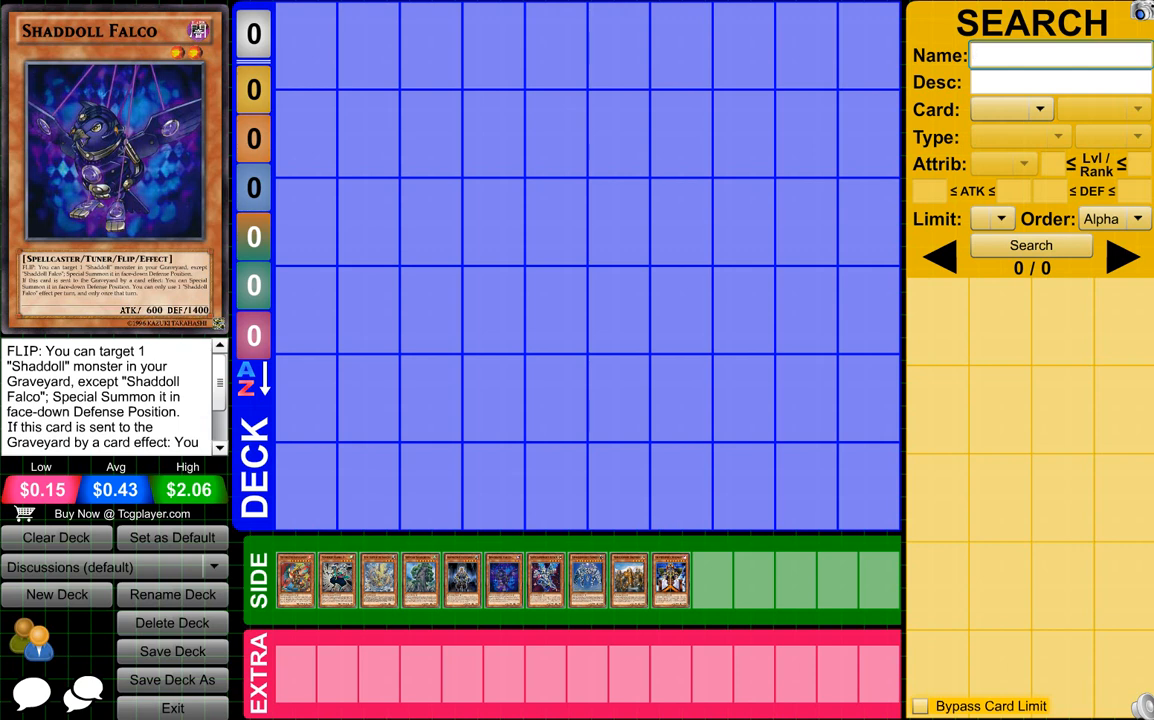
pyautogui.click(1060, 55)
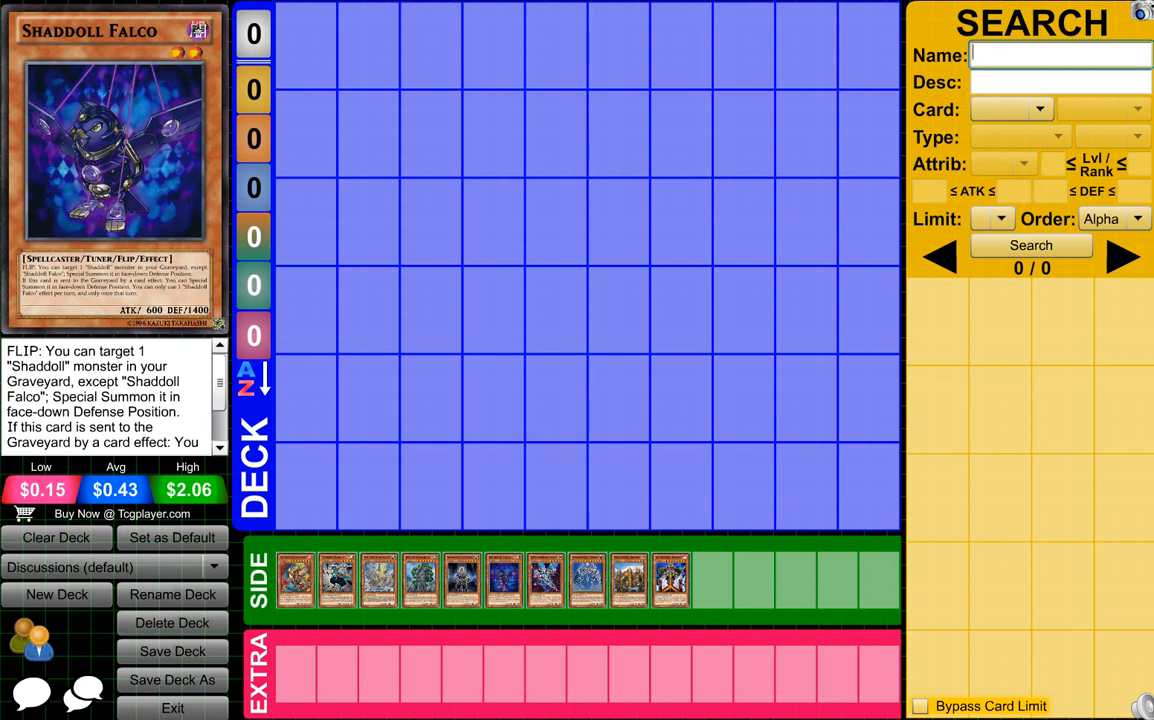
pyautogui.click(1060, 55)
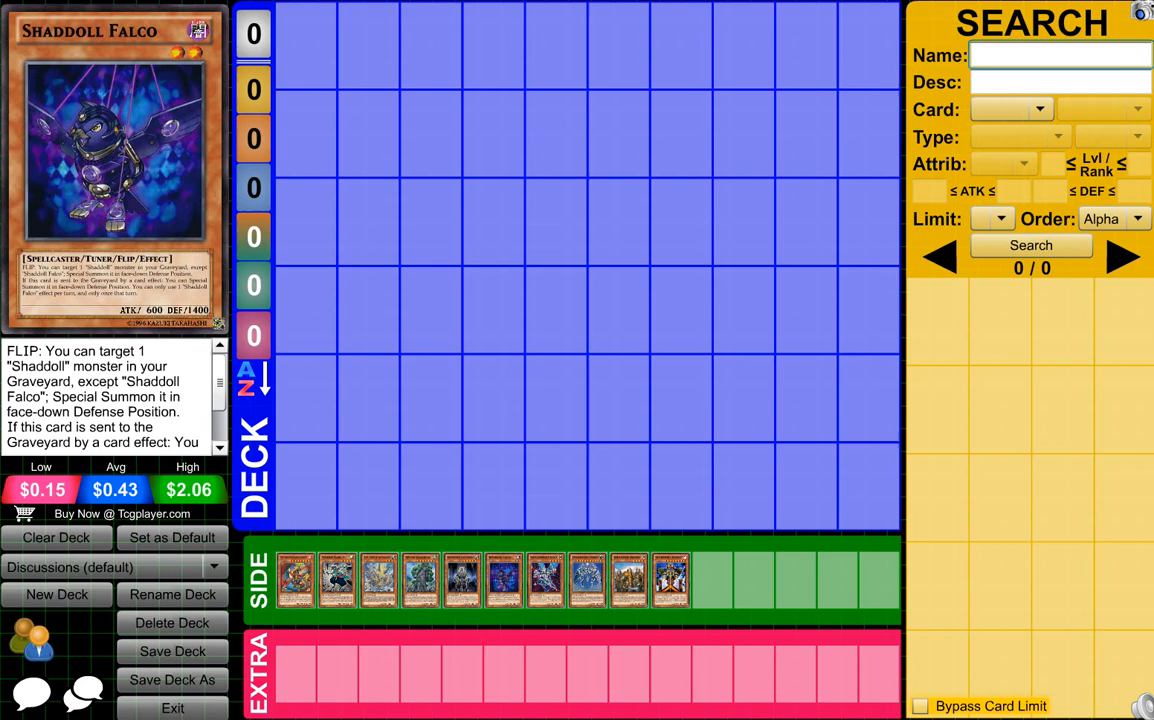
pyautogui.click(1059, 55)
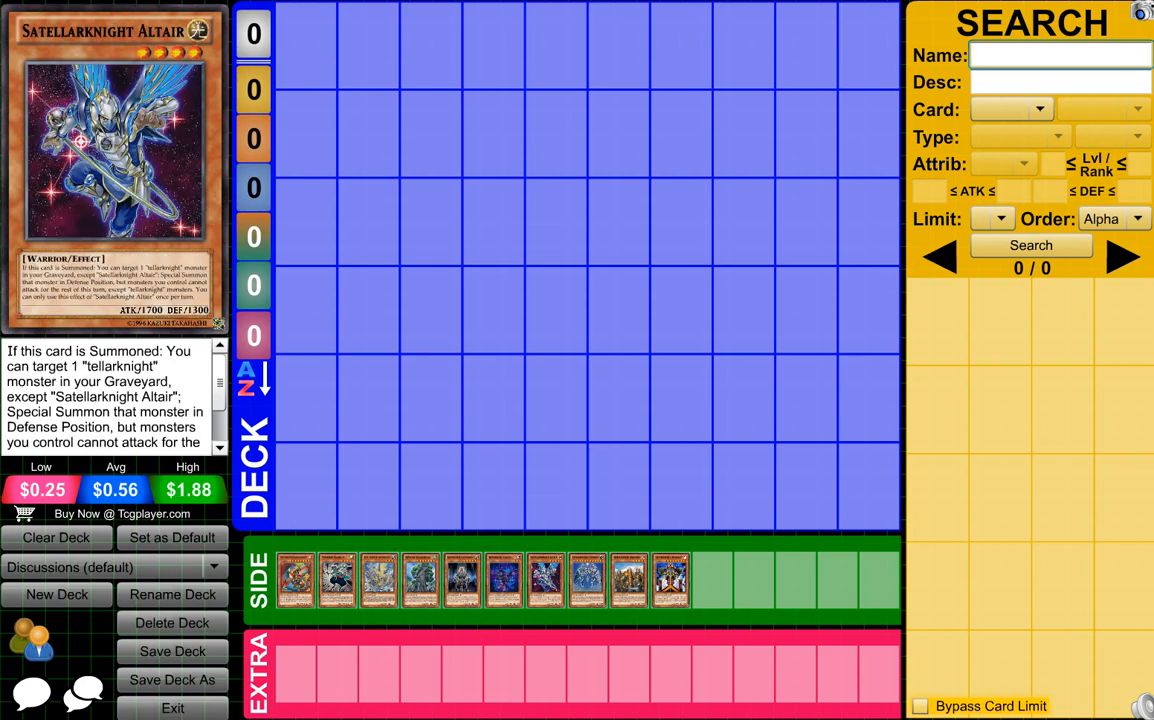
# Replace Satellarknight Altair with the side deck's Apoqliphort Towers in the preview panel
pyautogui.click(1060, 55)
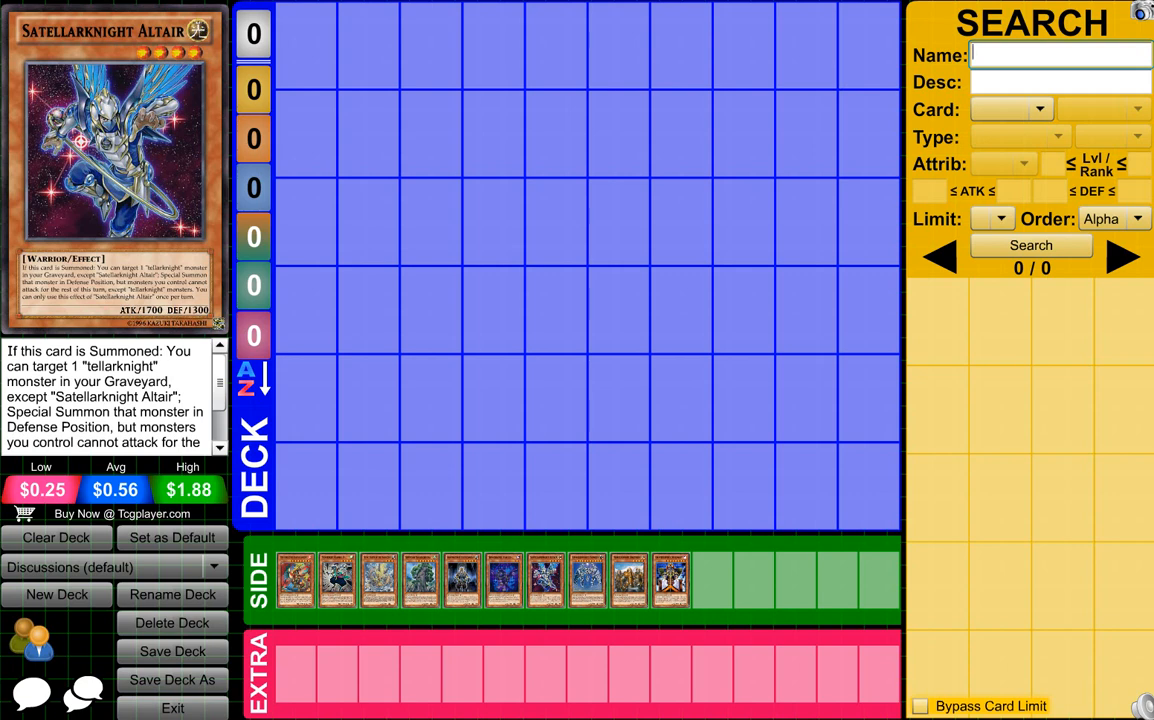
pyautogui.click(1059, 55)
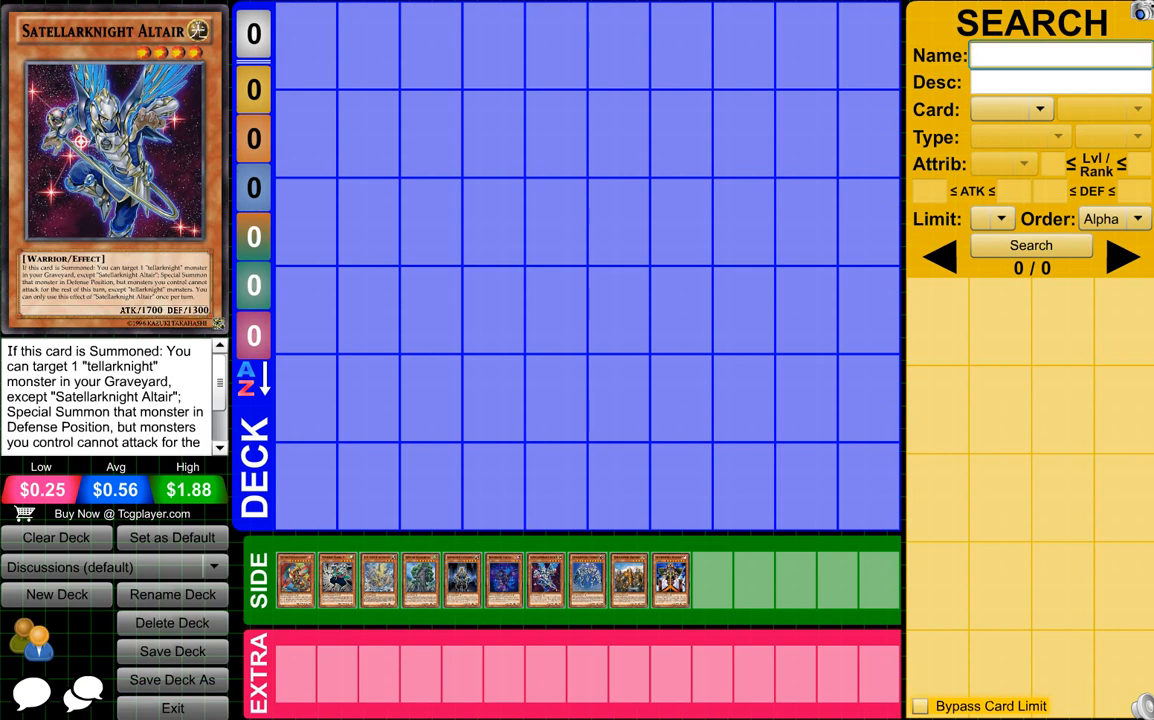
pyautogui.click(1058, 55)
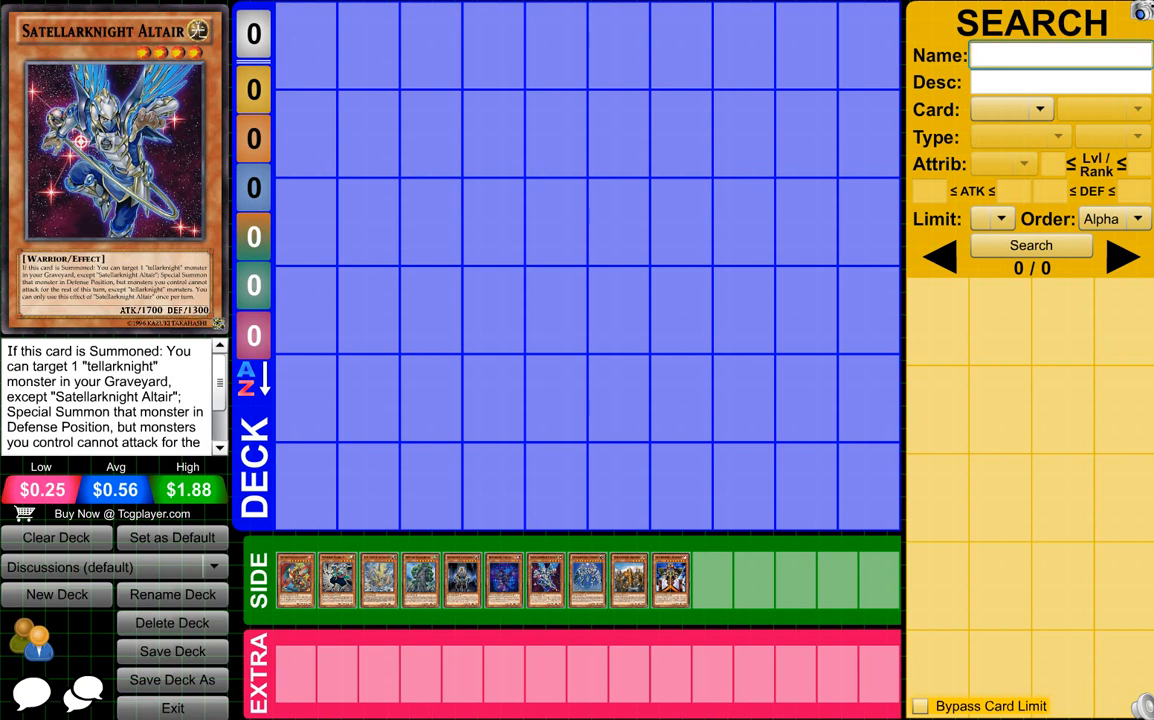
pyautogui.click(1059, 55)
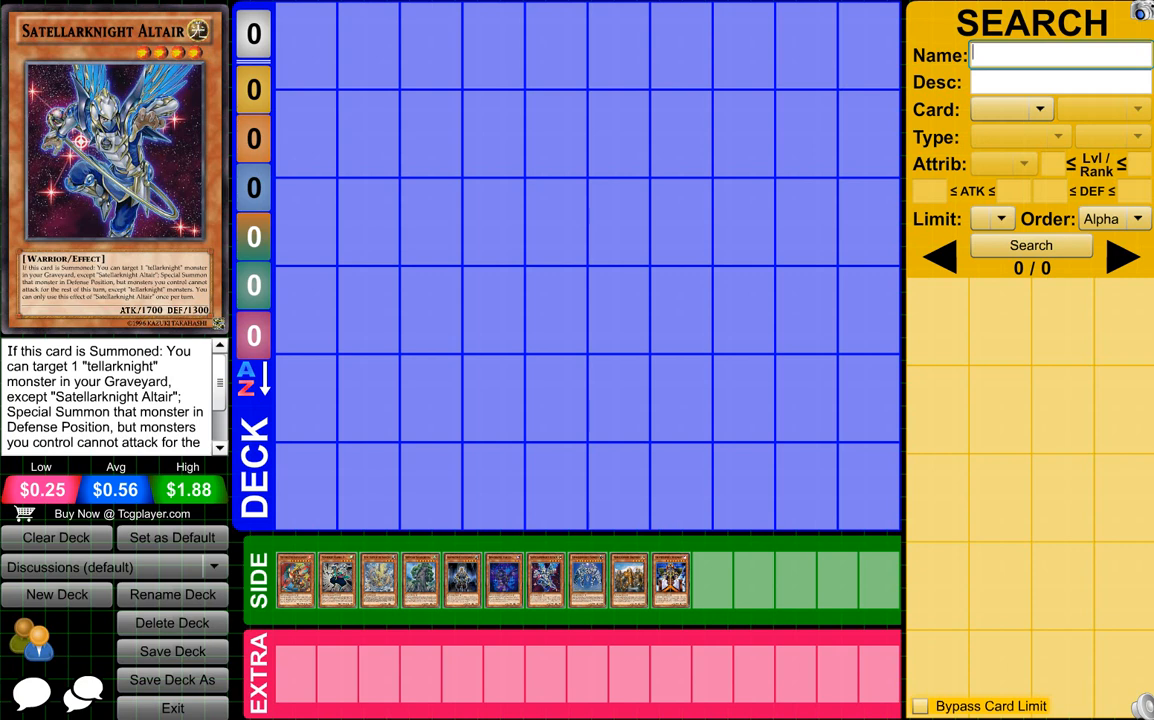
pyautogui.click(1060, 55)
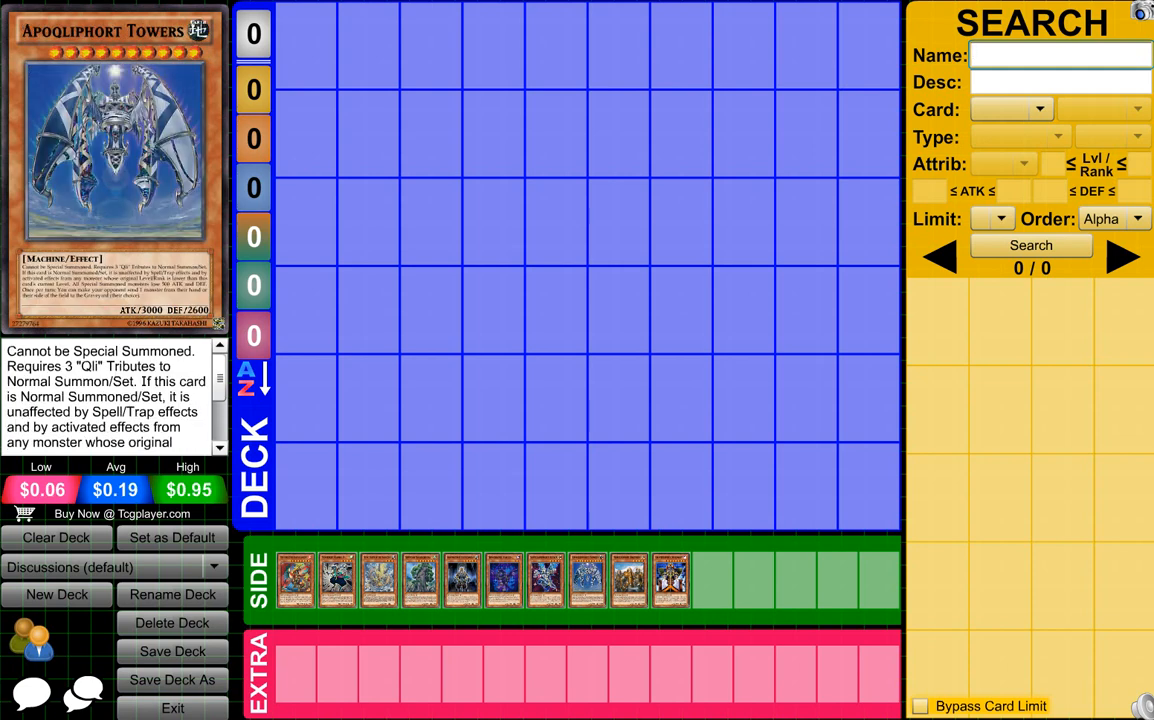
# Load the side deck's Noble Knight Brothers into the card preview panel
pyautogui.click(1060, 55)
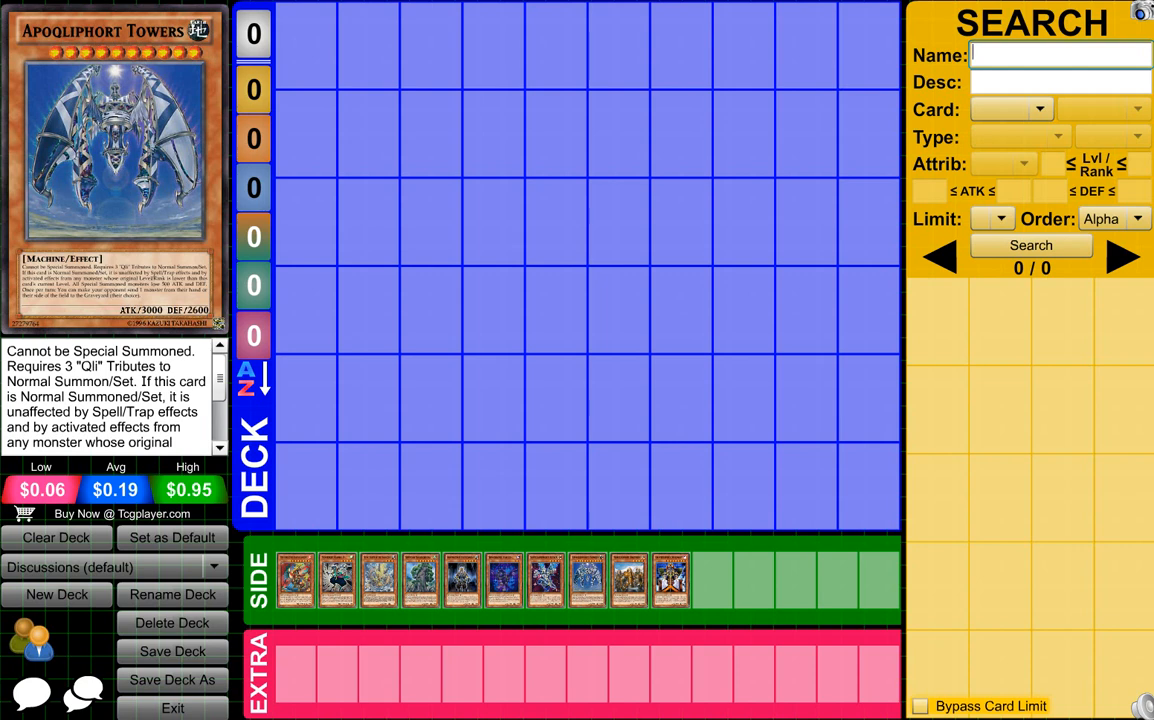
pyautogui.click(1060, 55)
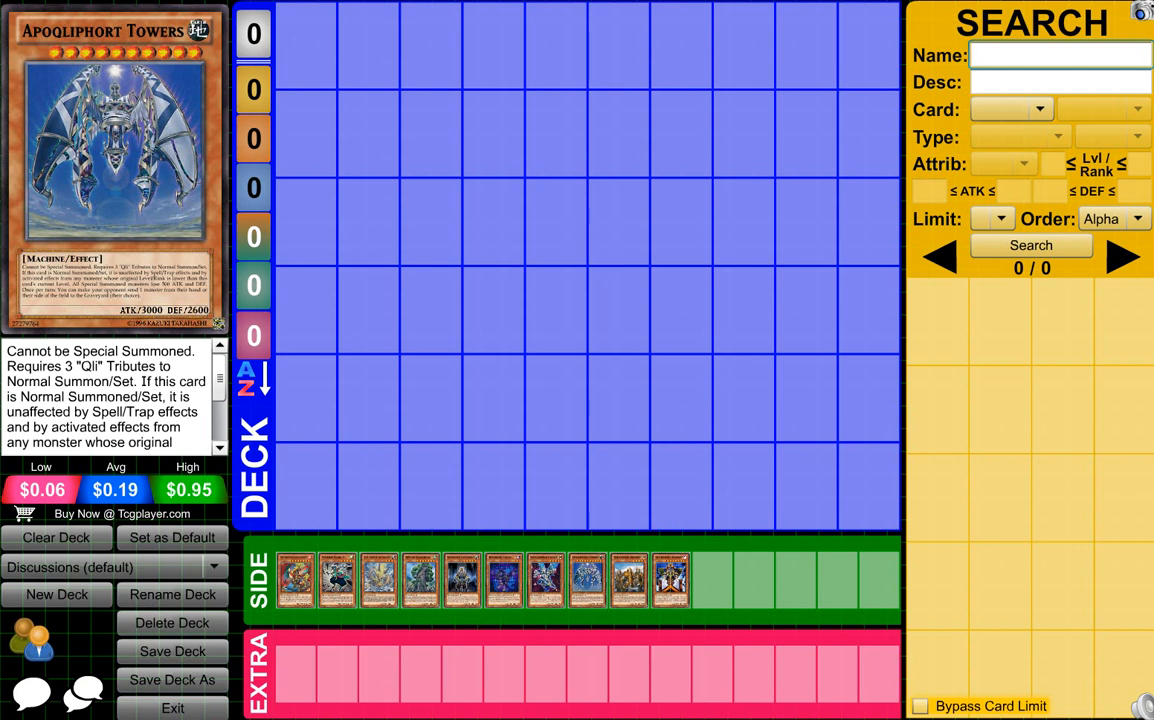
pyautogui.click(1060, 55)
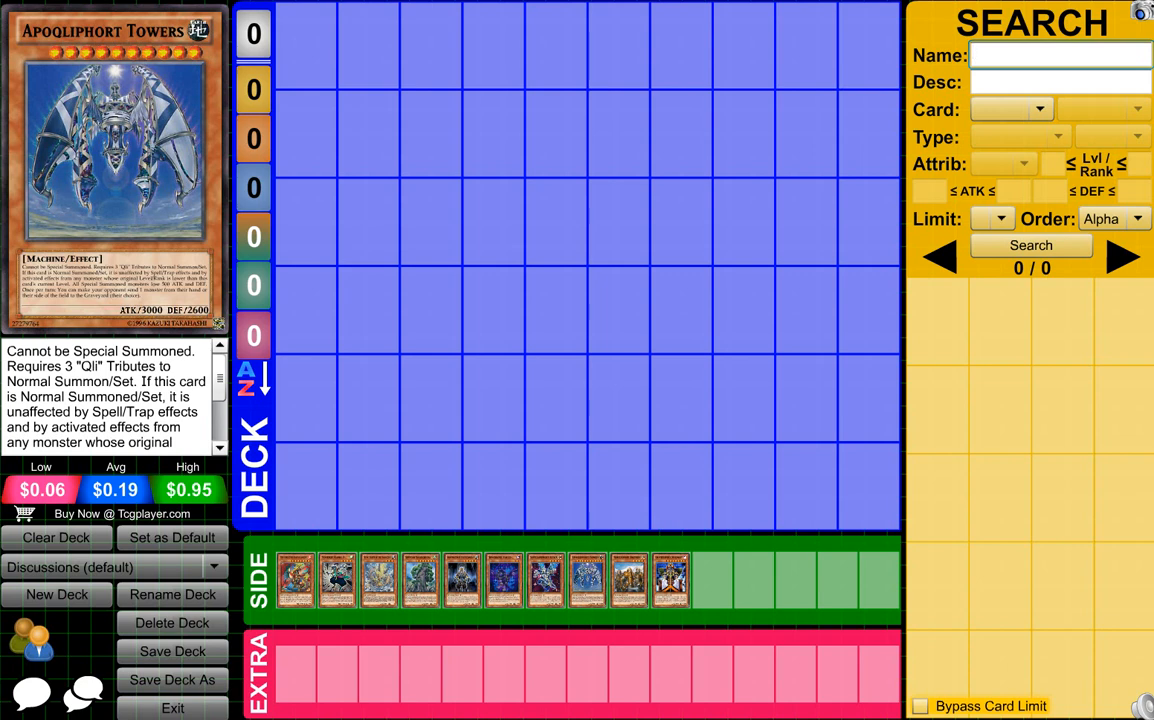
pyautogui.click(1060, 55)
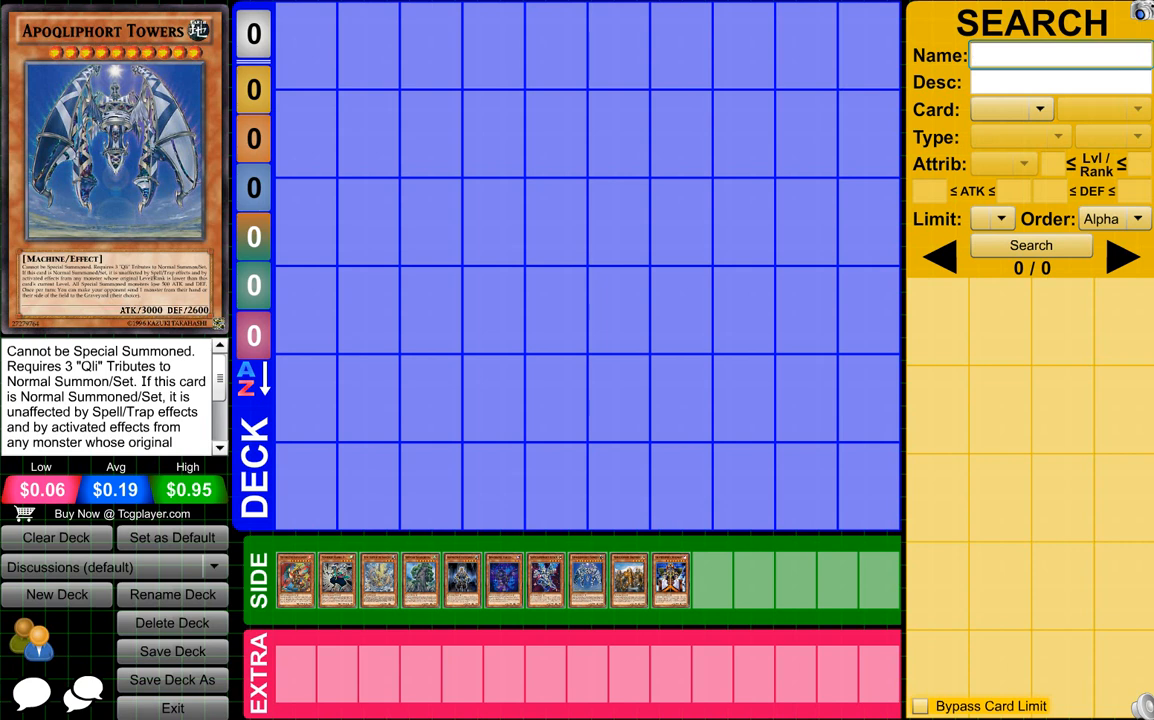
pyautogui.click(1060, 55)
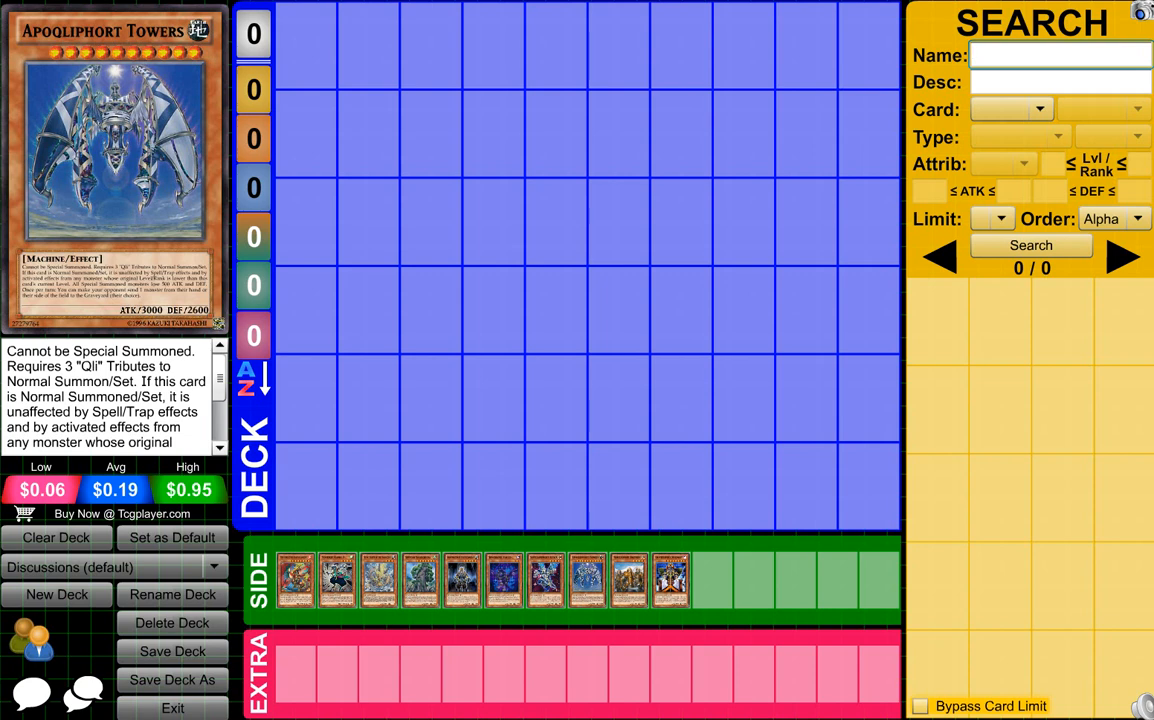
pyautogui.click(1060, 55)
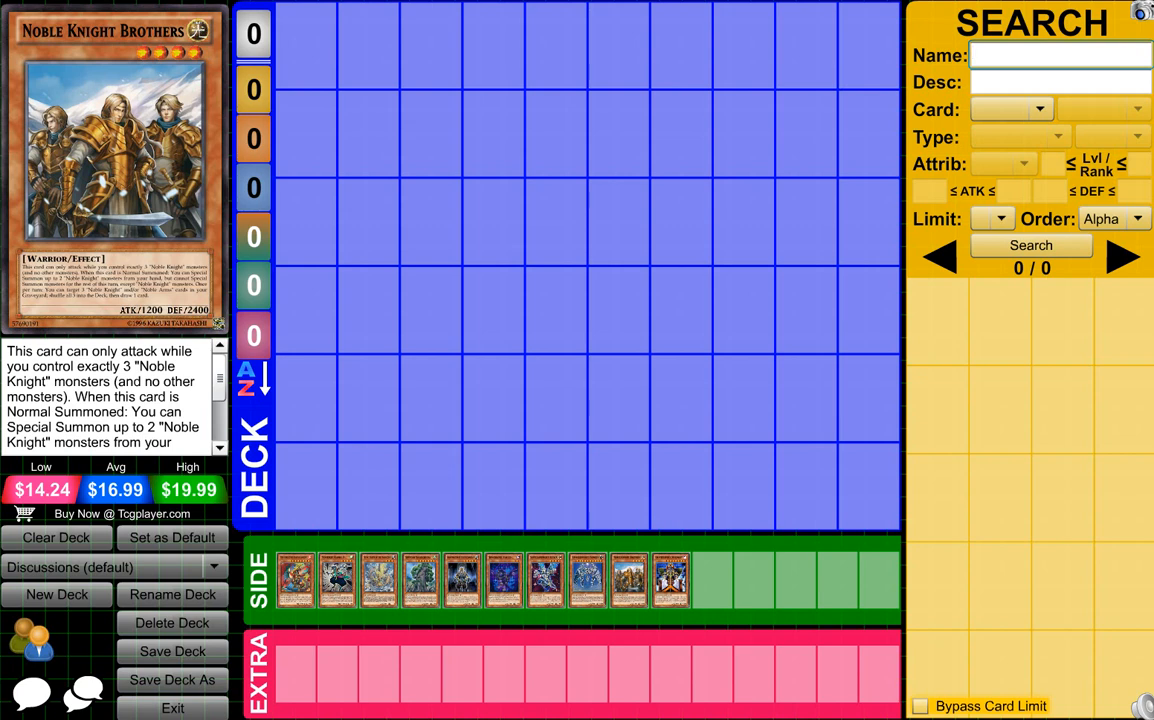
# Display the side deck's Gravekeeper's Visionary in the card preview panel
pyautogui.click(1060, 55)
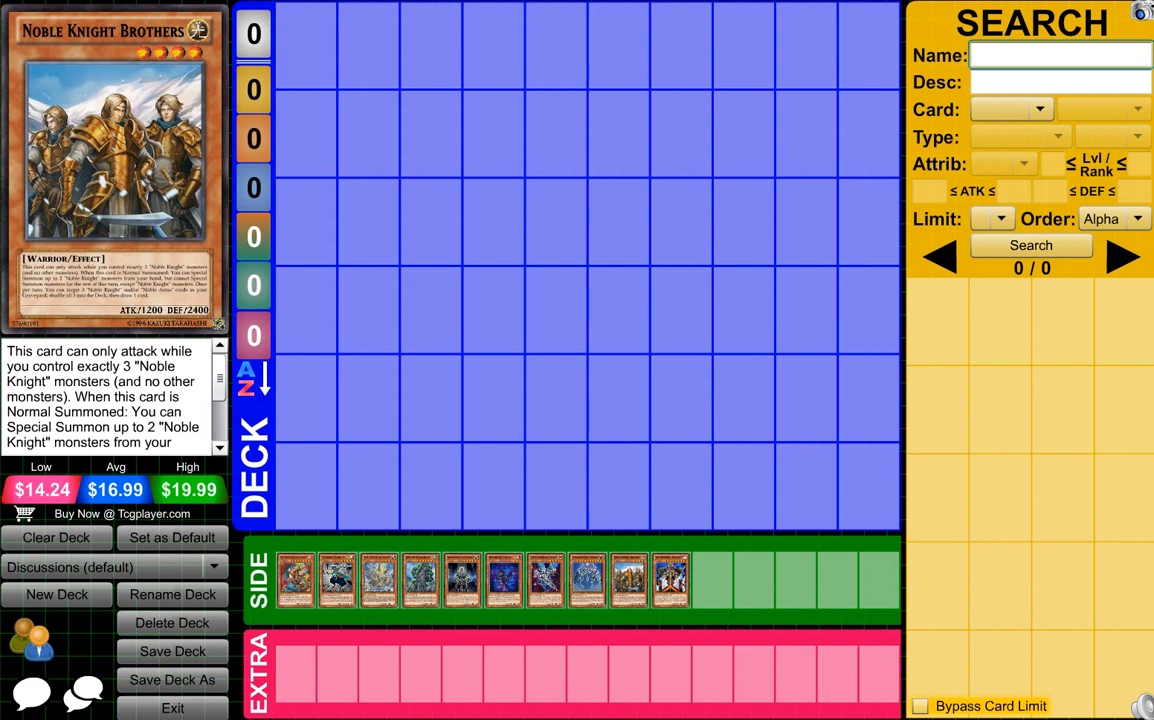
pyautogui.click(1060, 55)
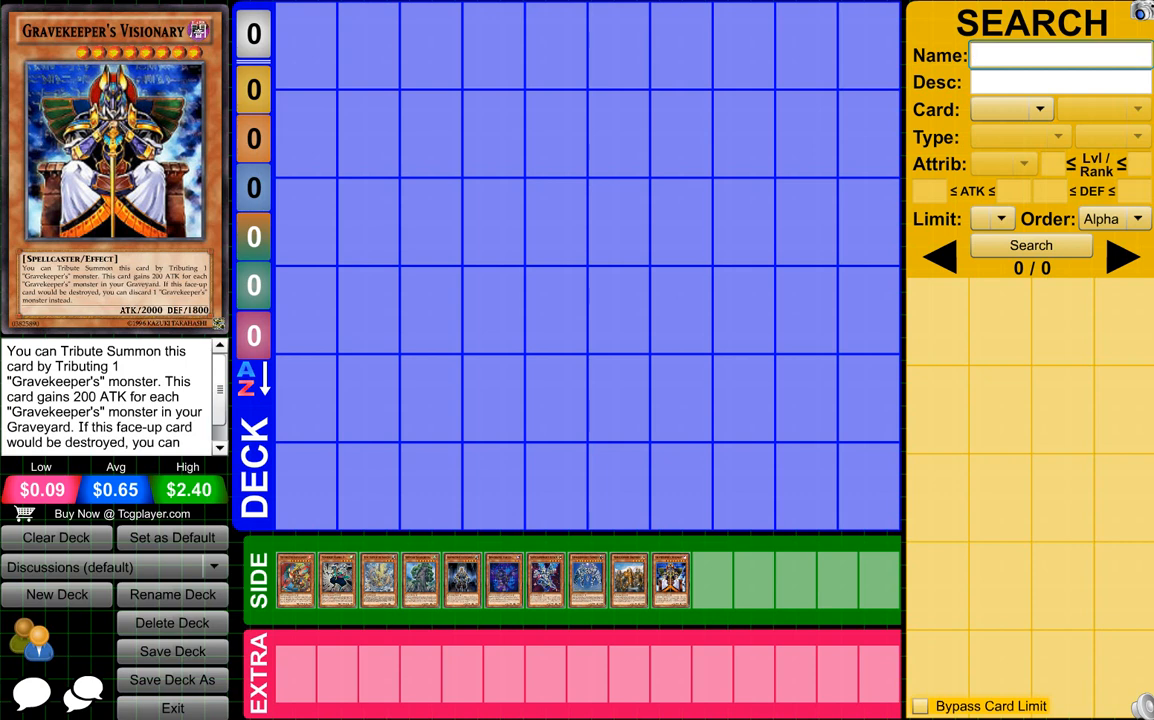
# Return Apoqliphort Towers from the side deck to the card preview panel
pyautogui.click(1060, 55)
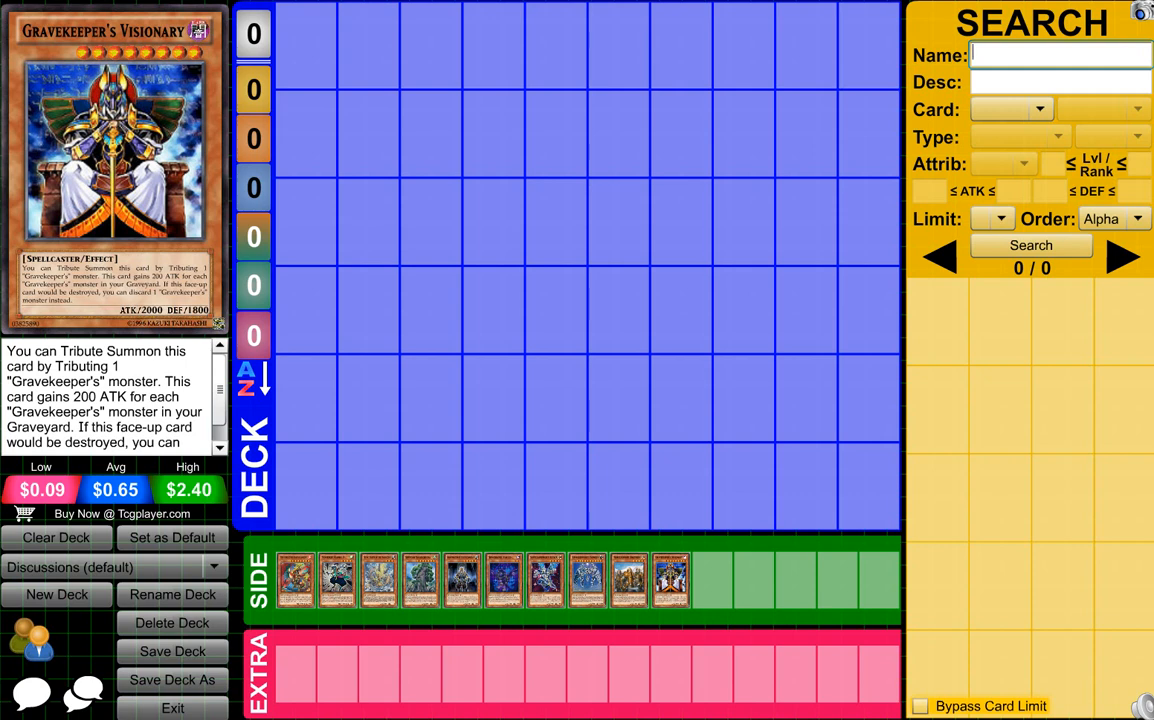
pyautogui.click(1060, 55)
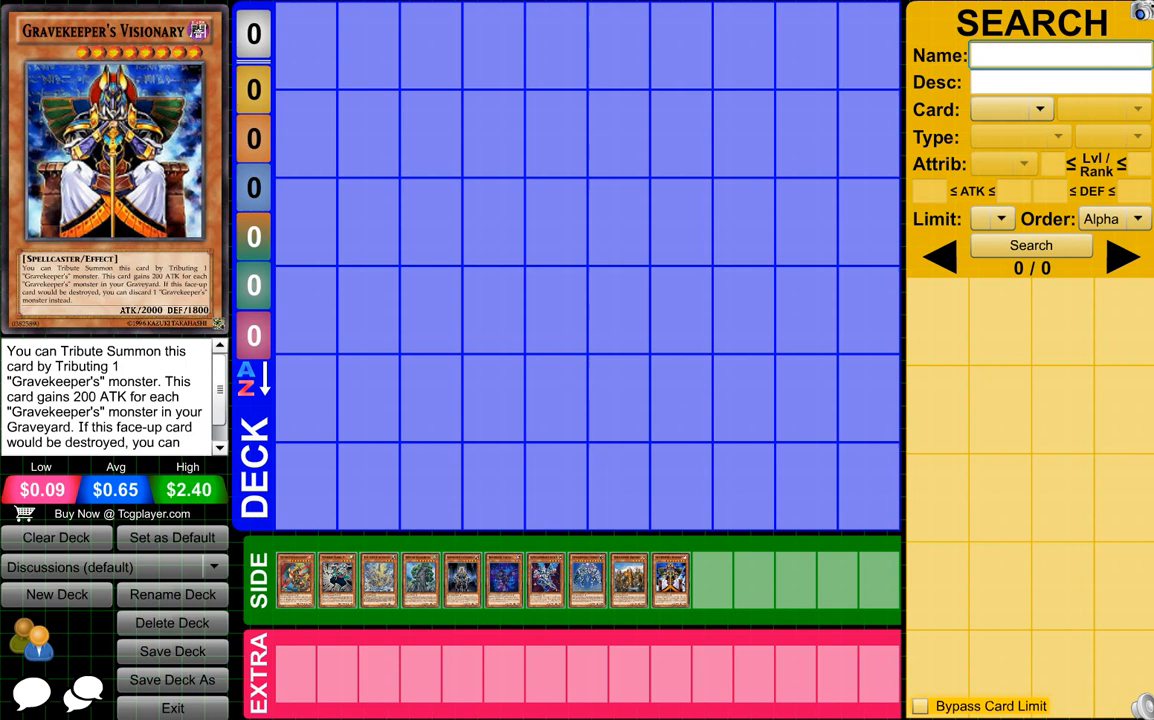
pyautogui.click(1060, 55)
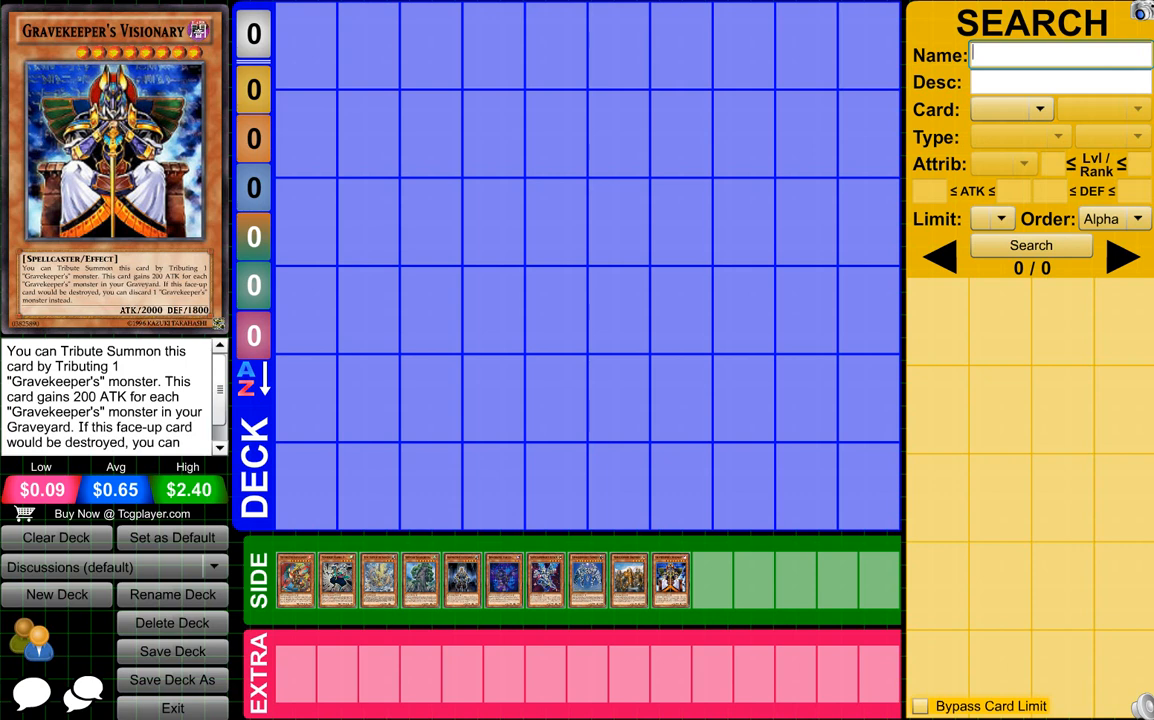
pyautogui.click(1060, 55)
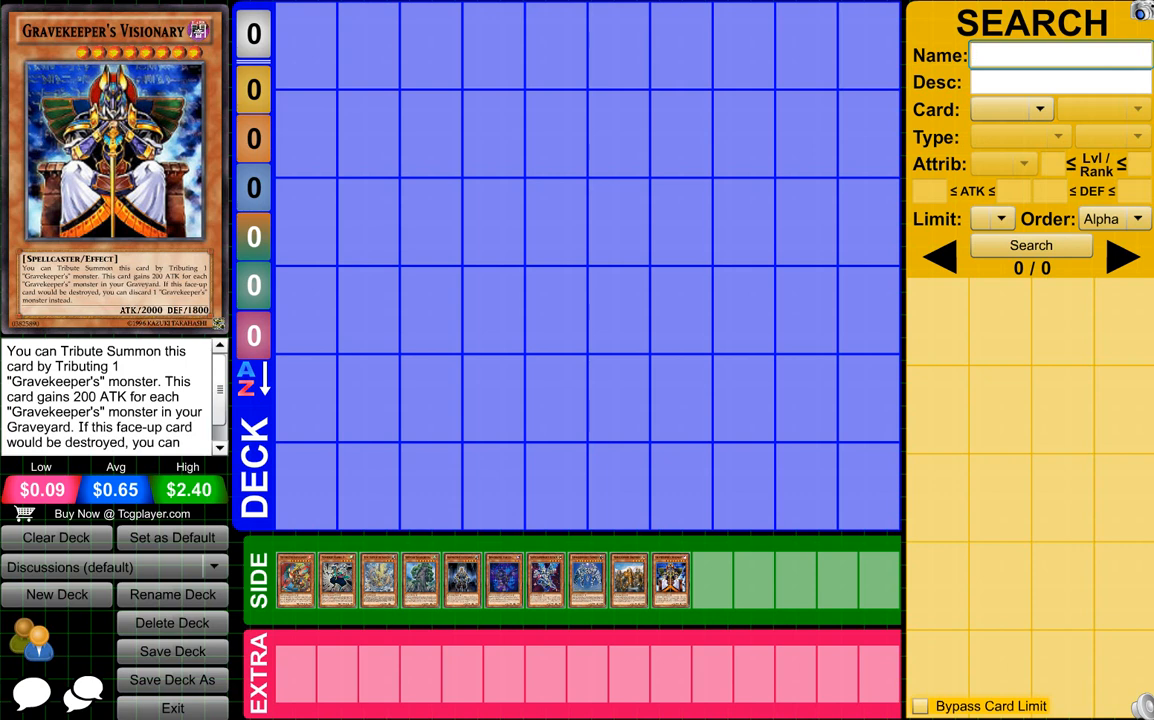
pyautogui.click(1059, 55)
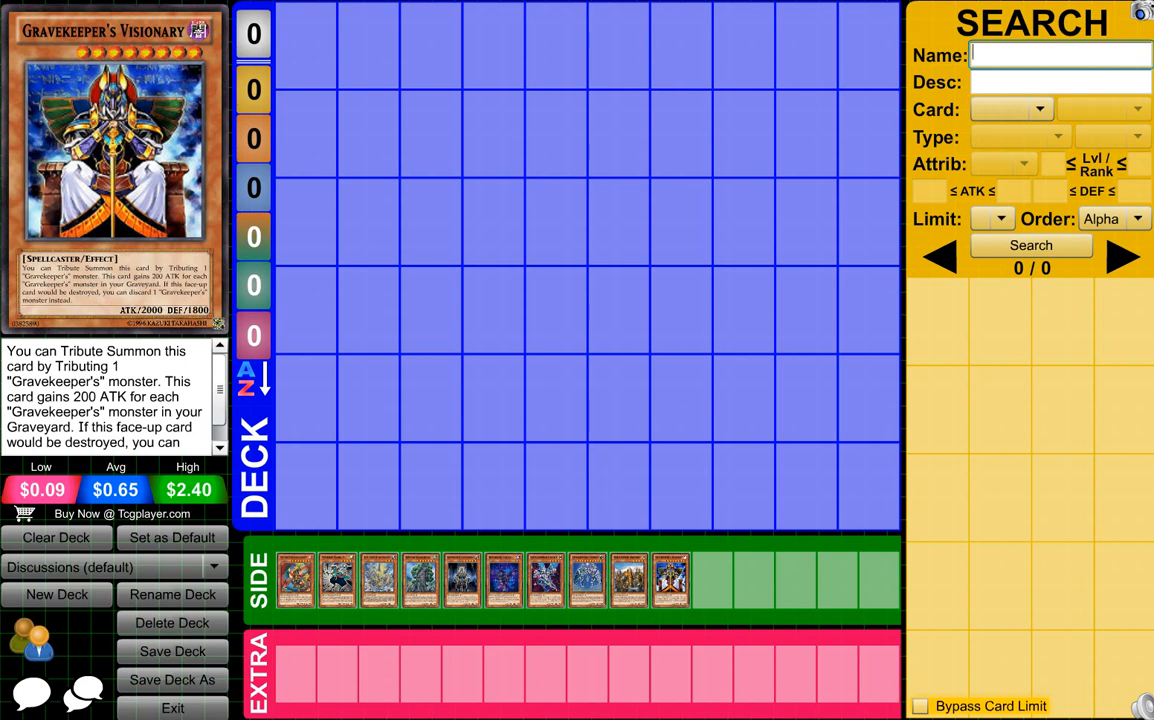
pyautogui.click(1060, 55)
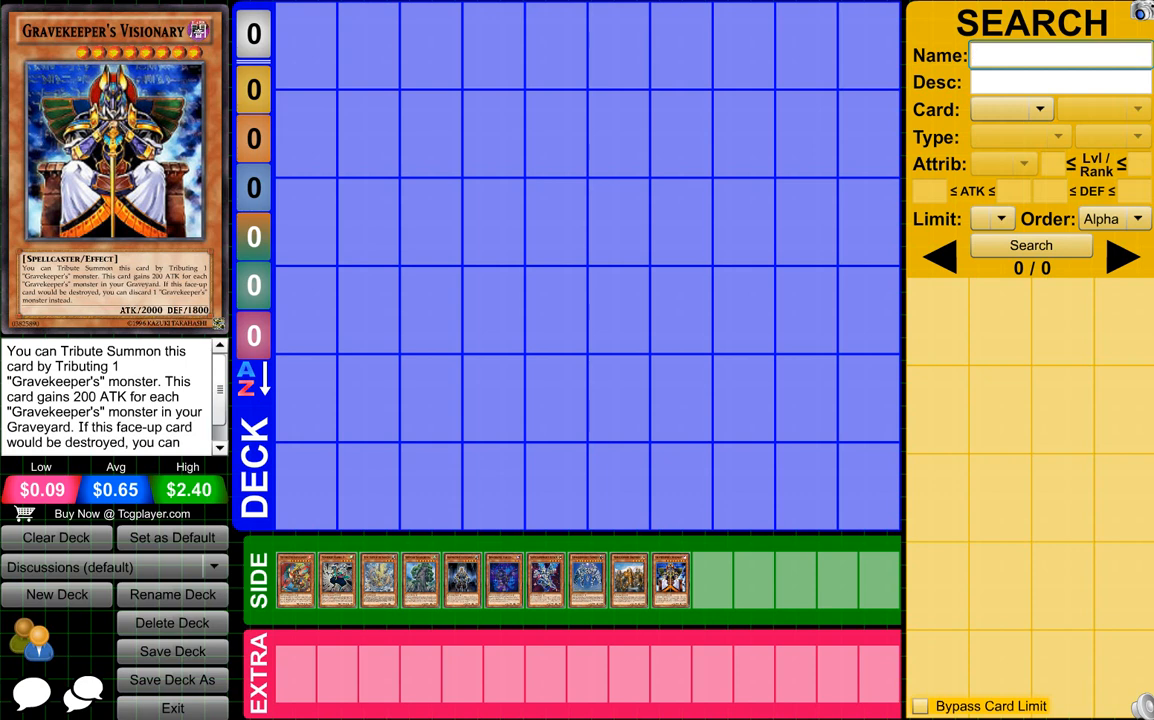
pyautogui.click(1060, 55)
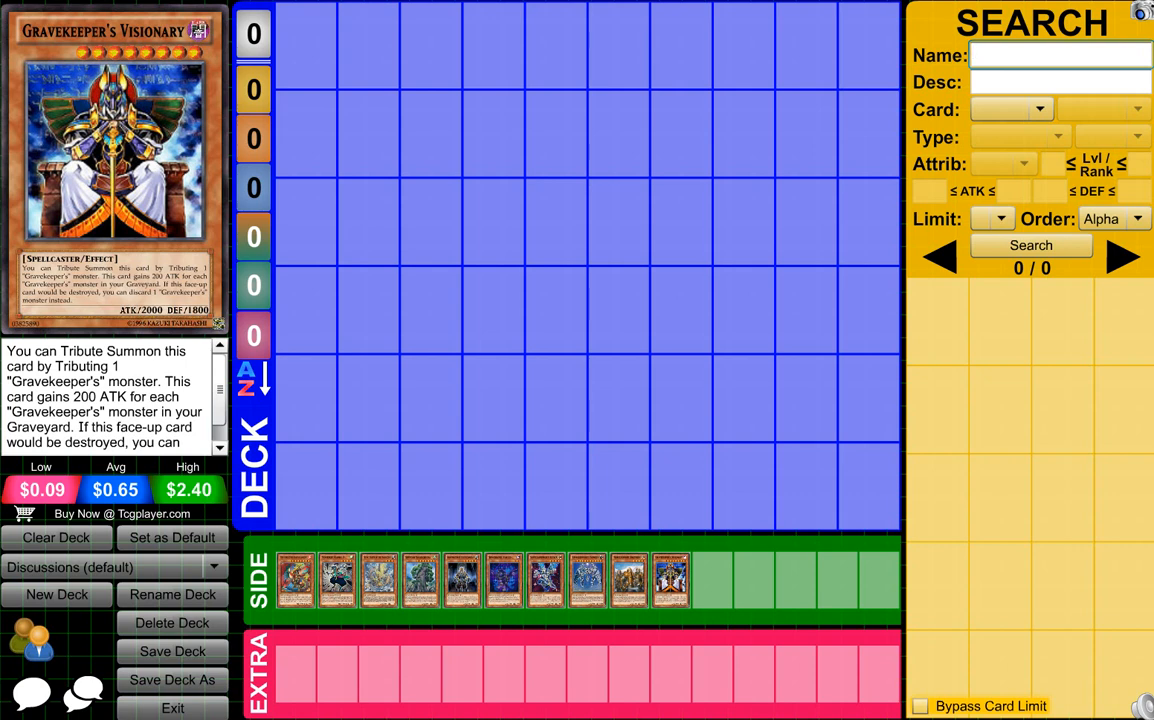
pyautogui.click(1058, 55)
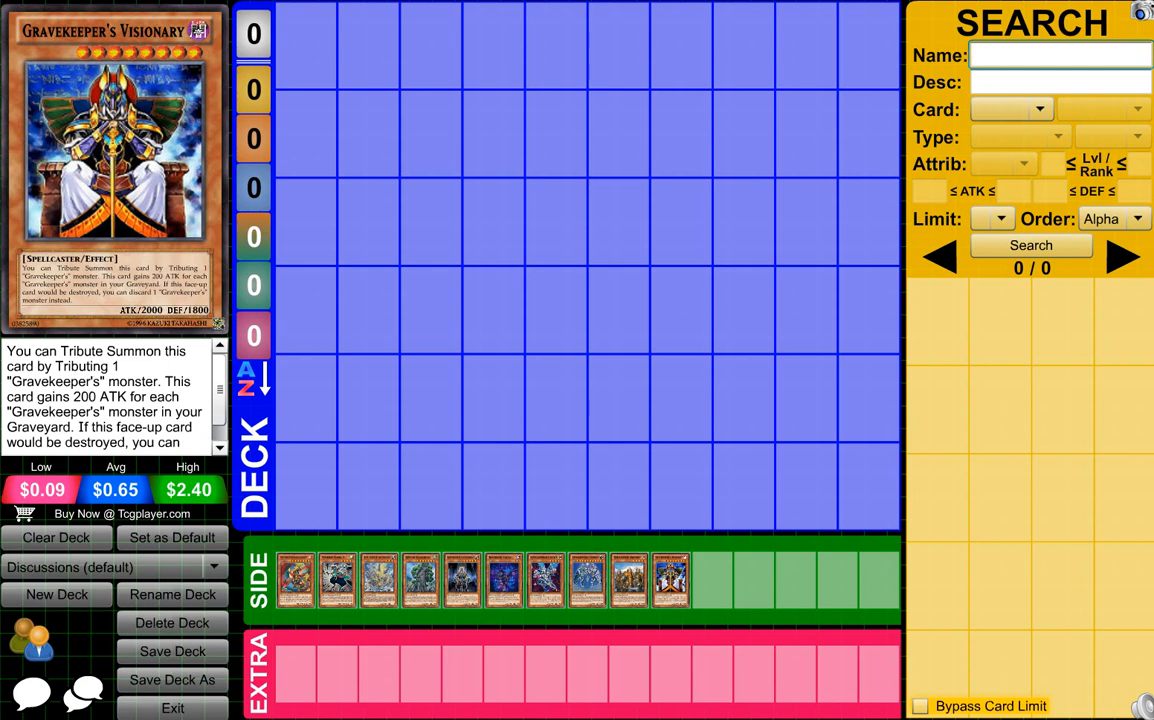
pyautogui.click(1060, 55)
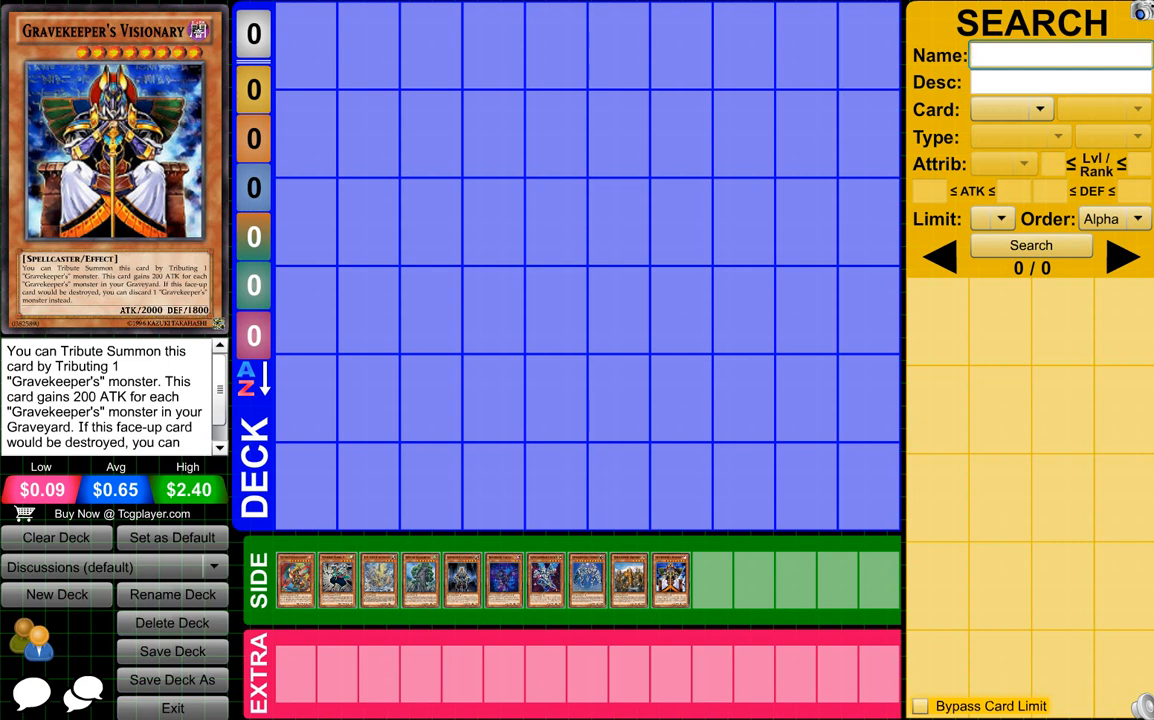
pyautogui.click(1060, 55)
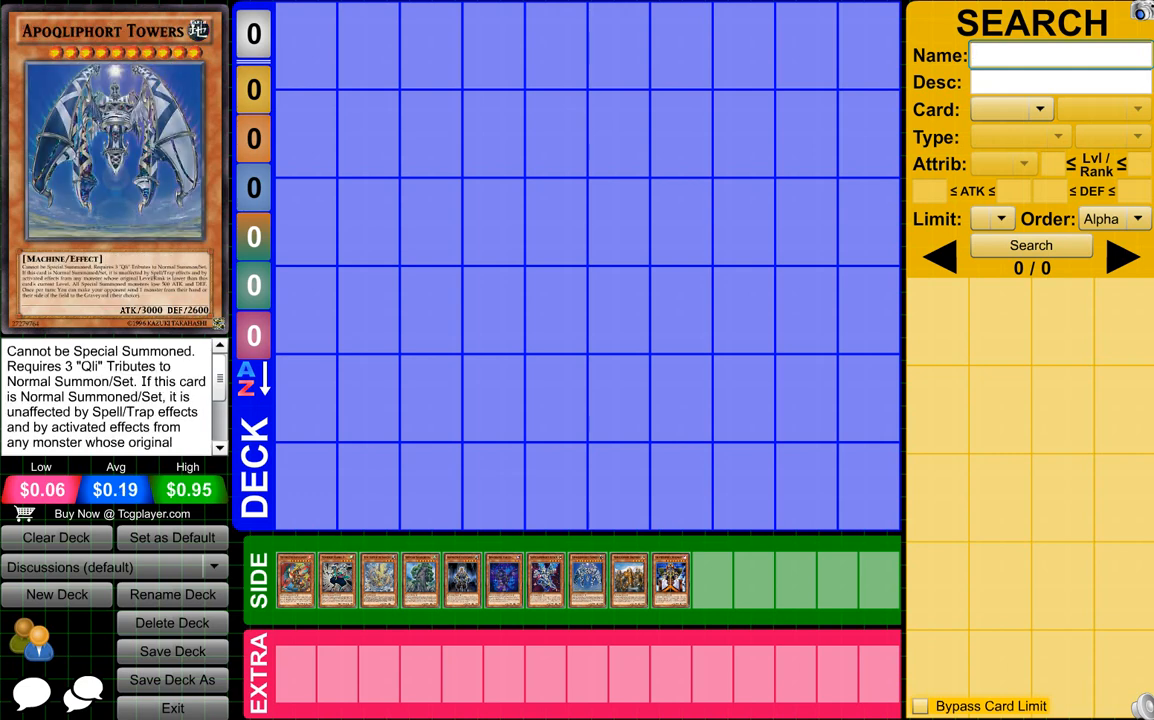
pyautogui.click(1059, 55)
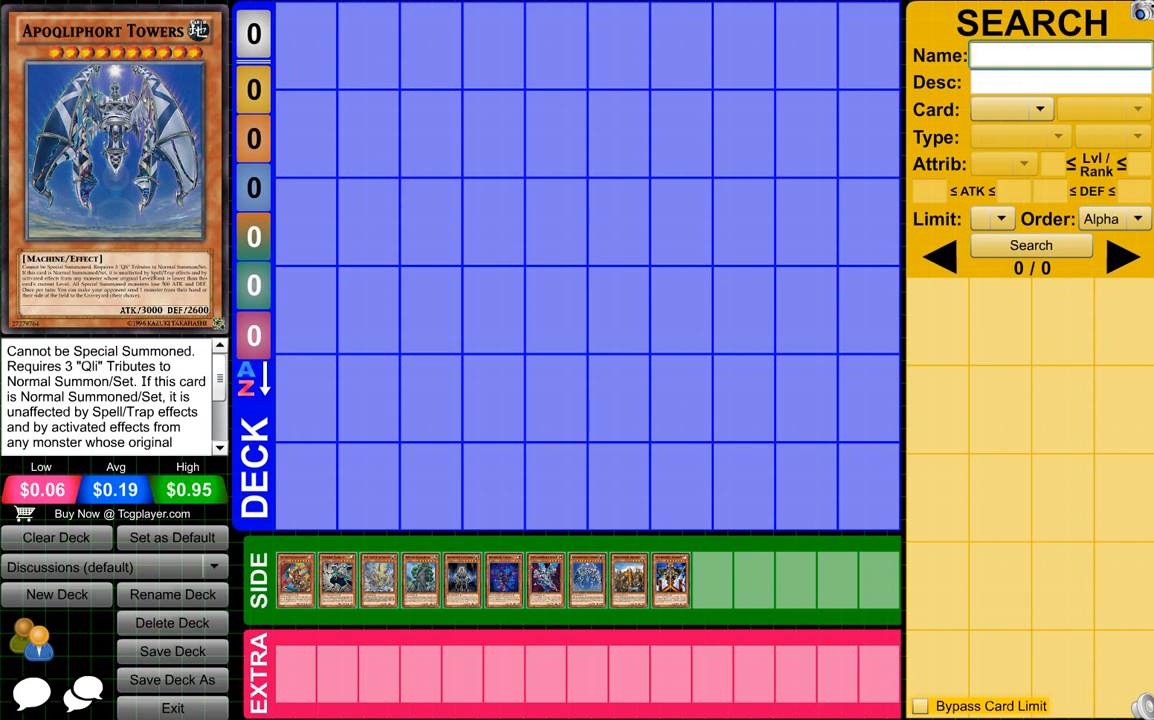
pyautogui.click(1060, 55)
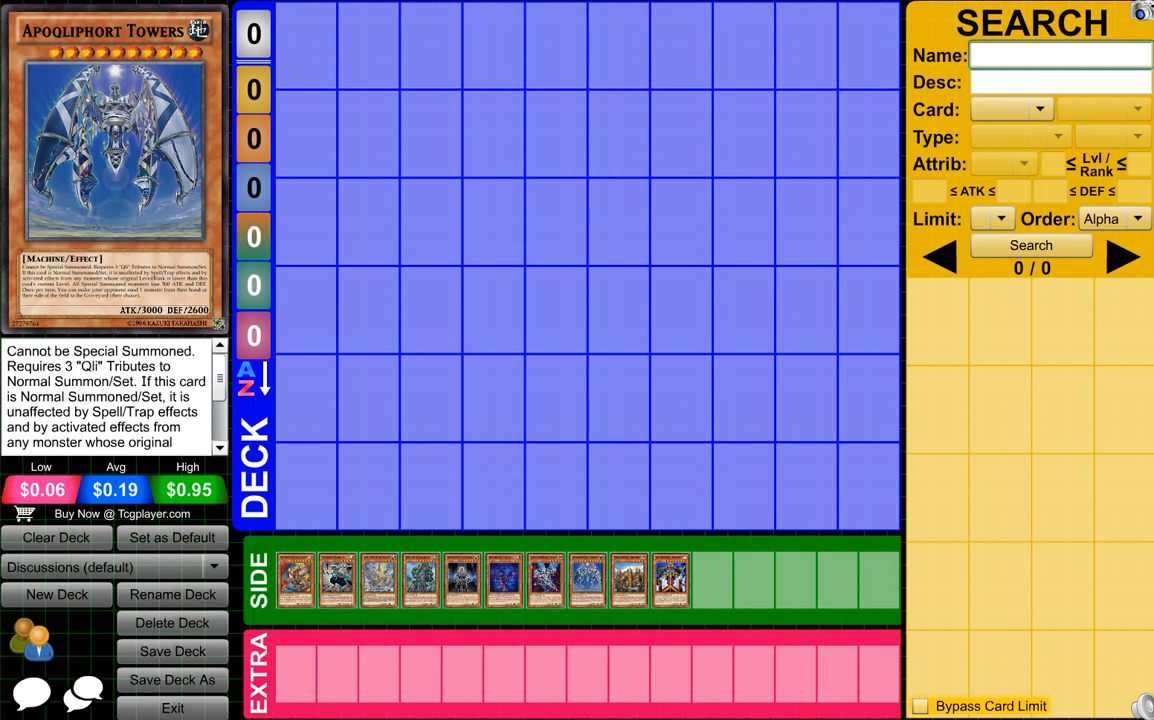
pyautogui.click(1060, 55)
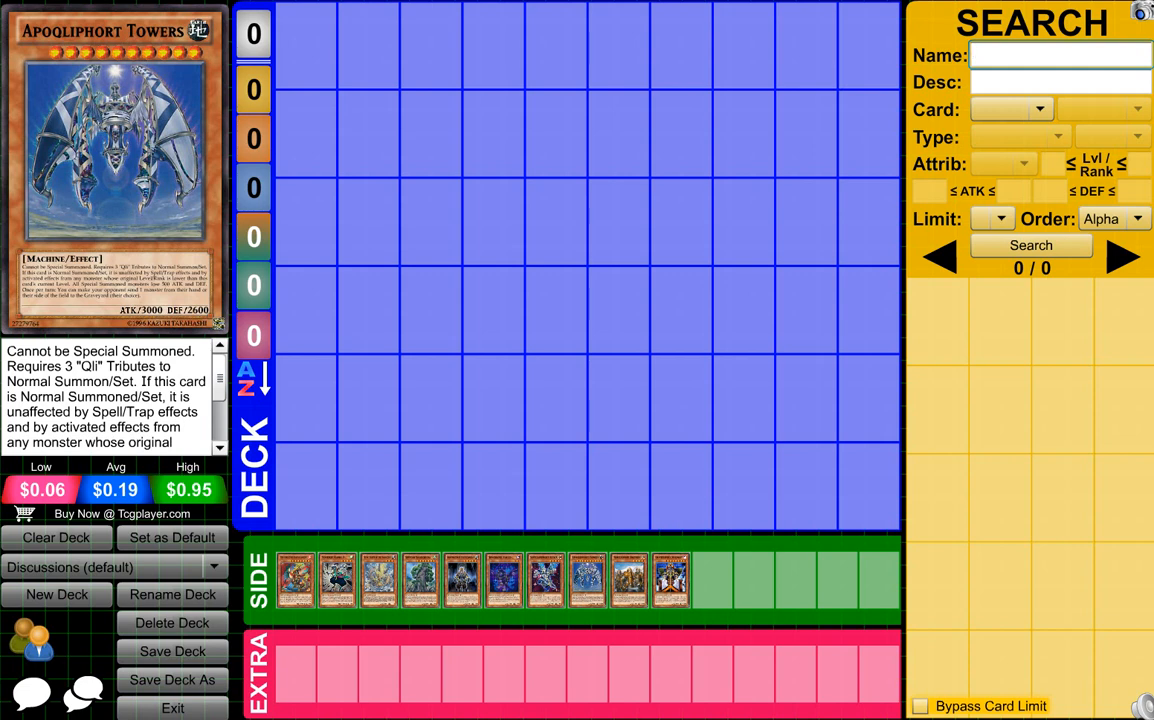
pyautogui.click(1060, 55)
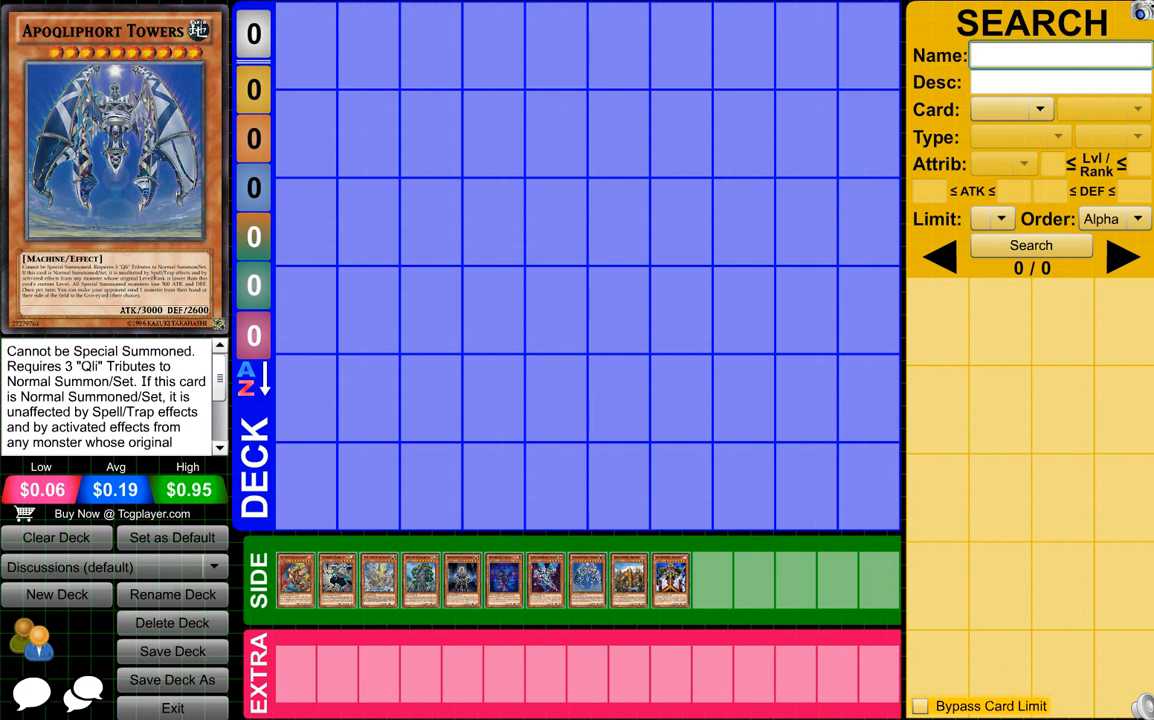
pyautogui.click(1060, 55)
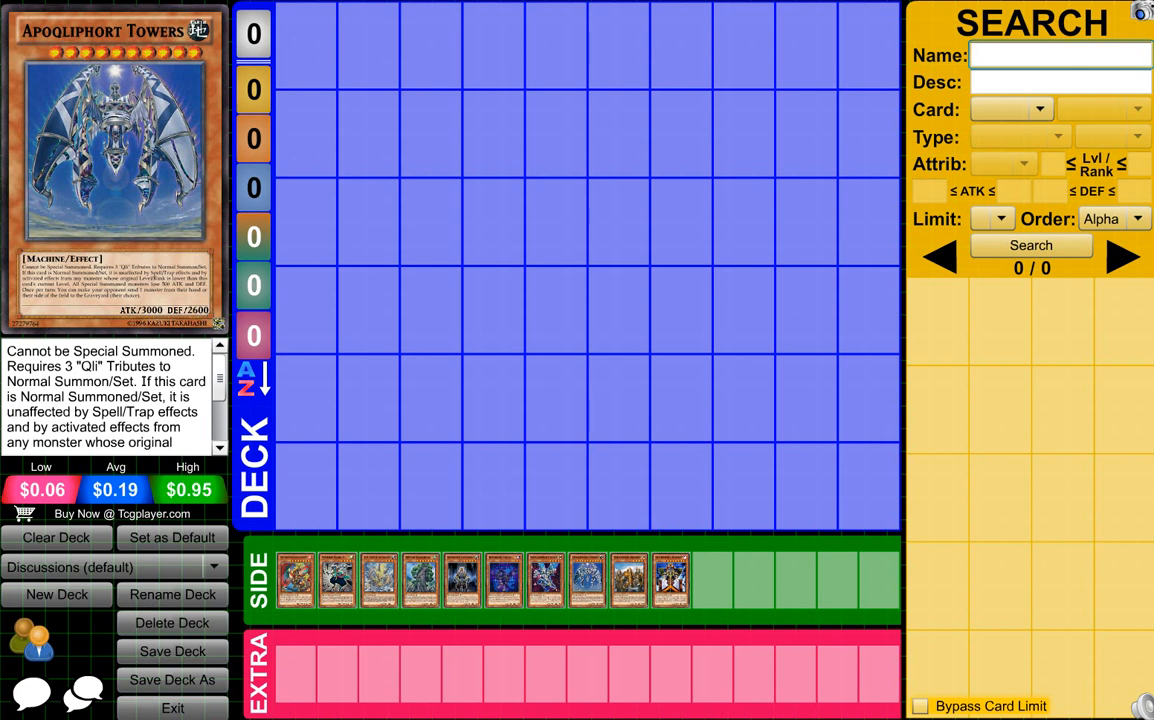
pyautogui.click(1060, 55)
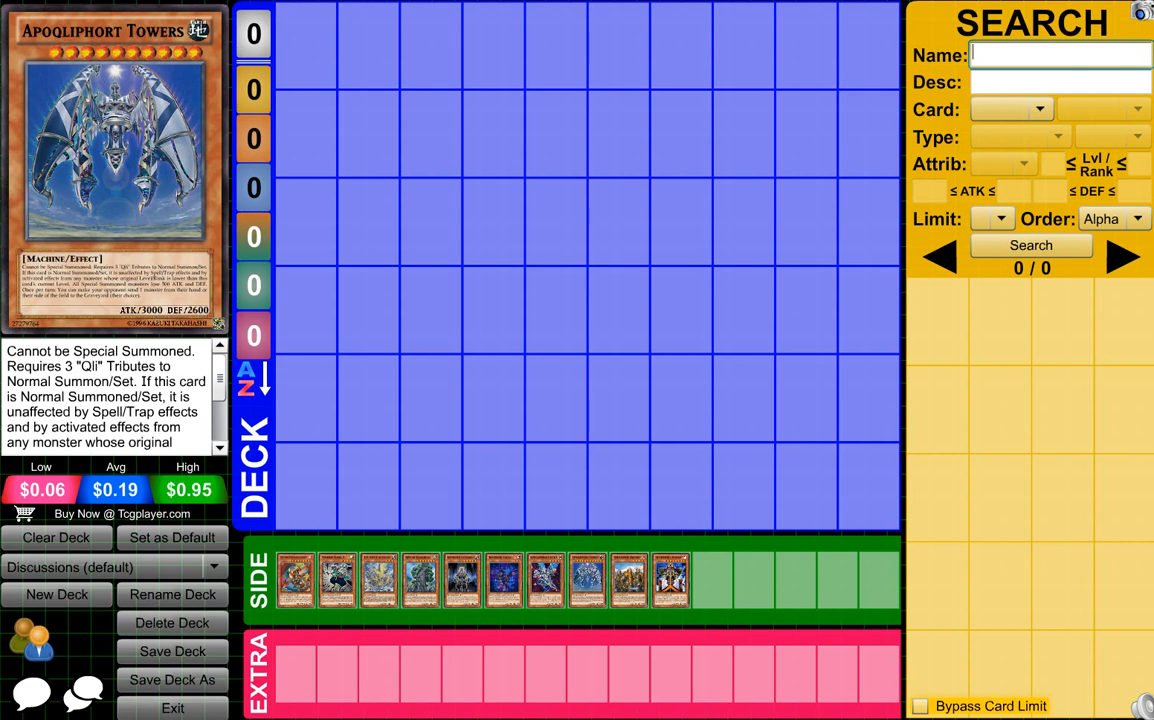